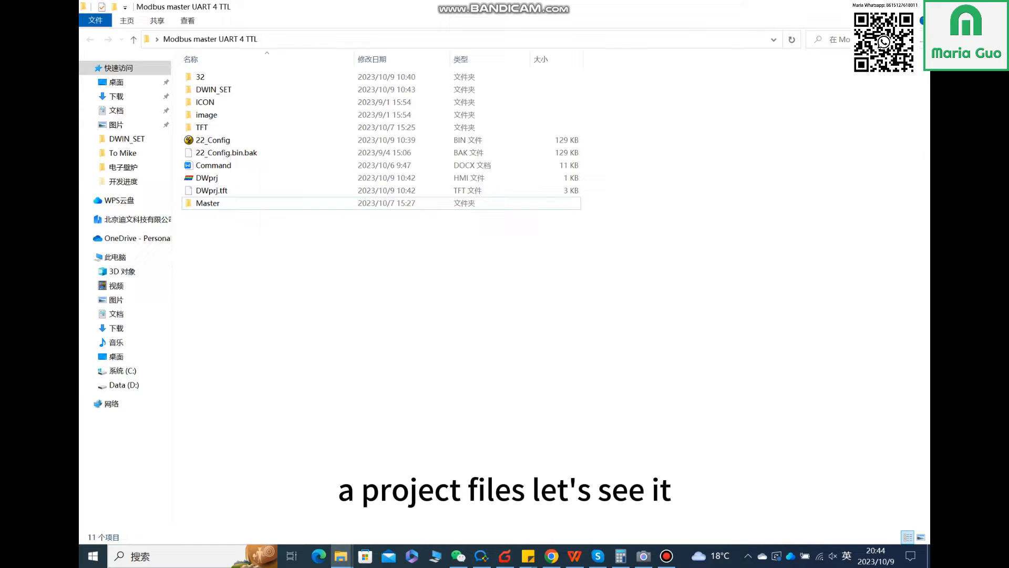
Step: Browse the project's DWIN_SET folder: image 0, bitmap 21, font 0_DWIN_ASC.HZK, 22_Config, T5LCFG and the DWINOS UART4 Modbus file
left_click(200, 77)
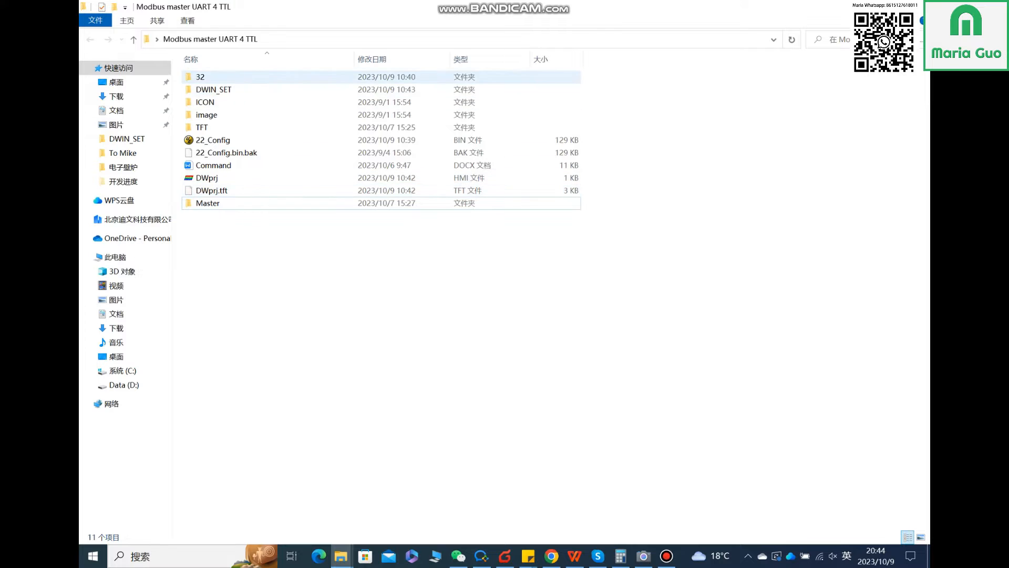
double_click(200, 77)
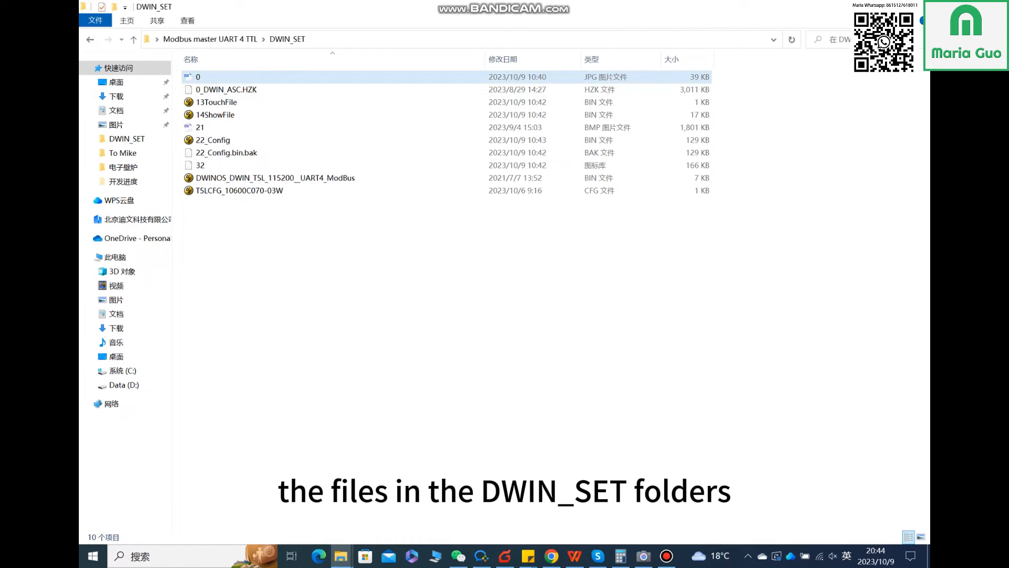
left_click(200, 127)
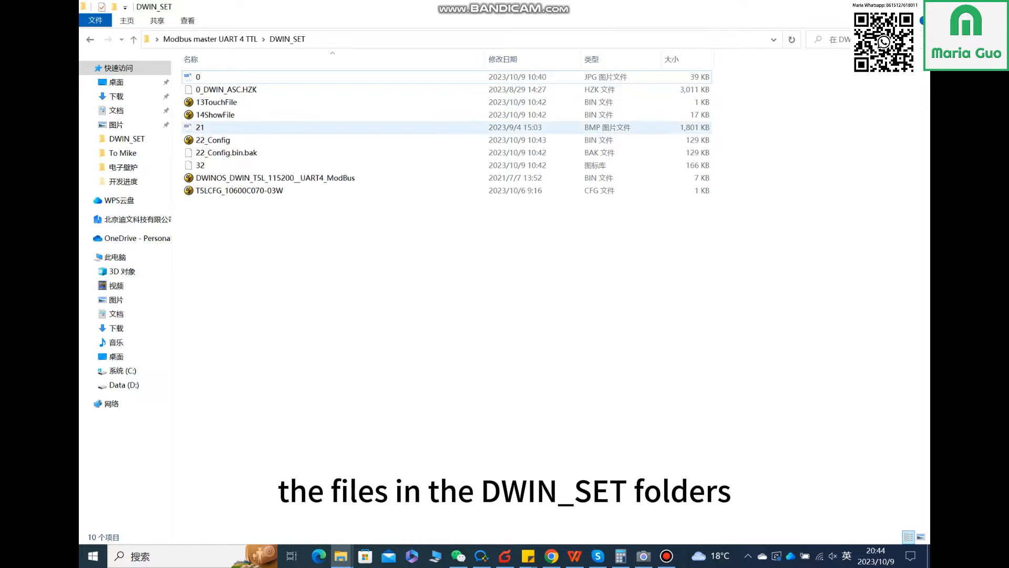
left_click(198, 77)
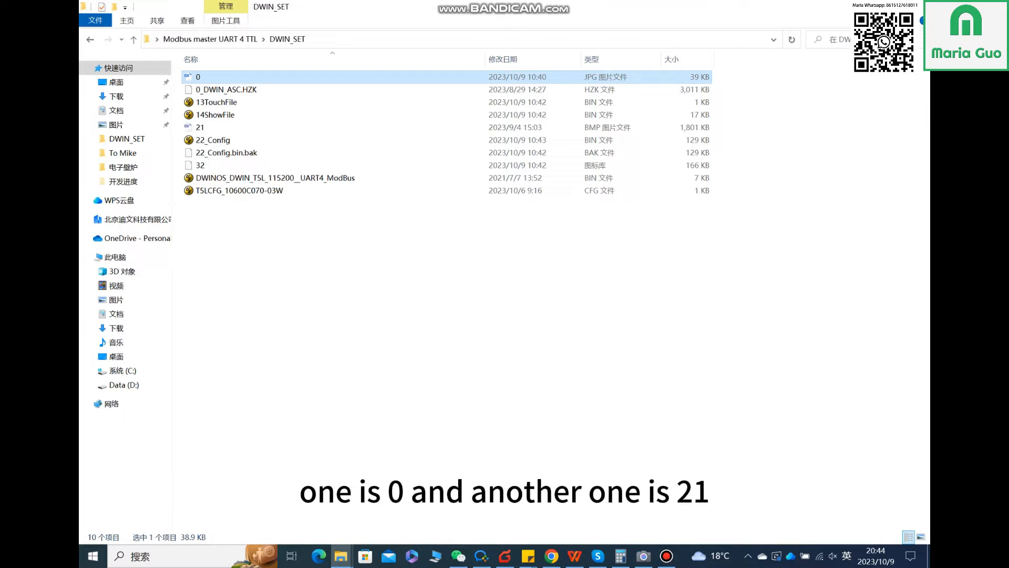
left_click(200, 128)
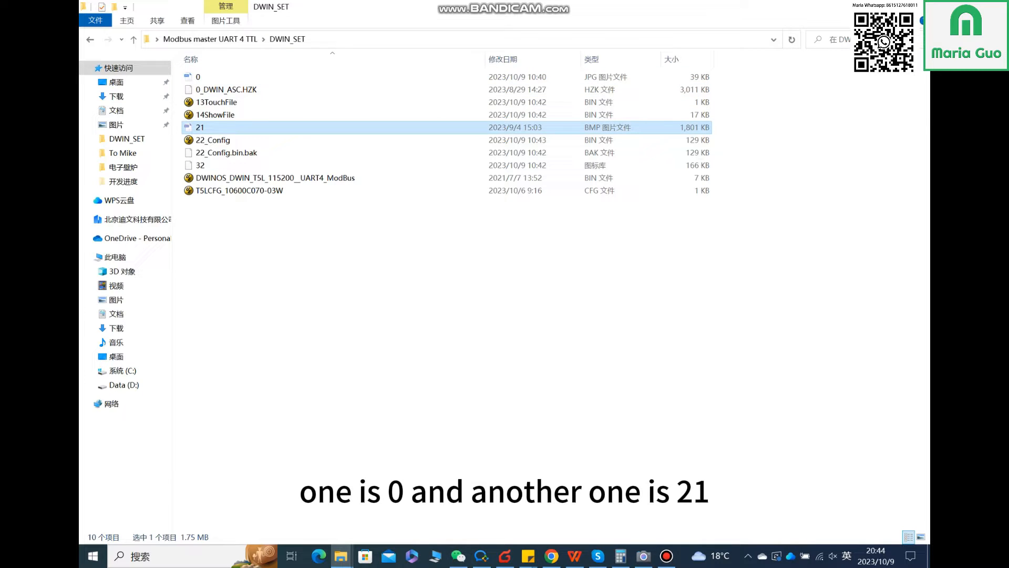
left_click(226, 89)
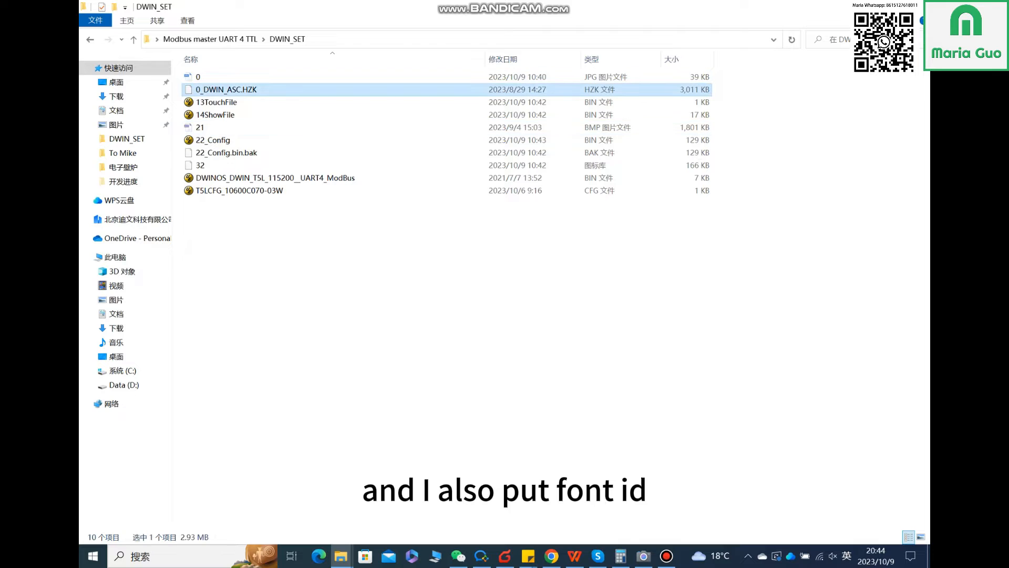
mouse_move(217, 102)
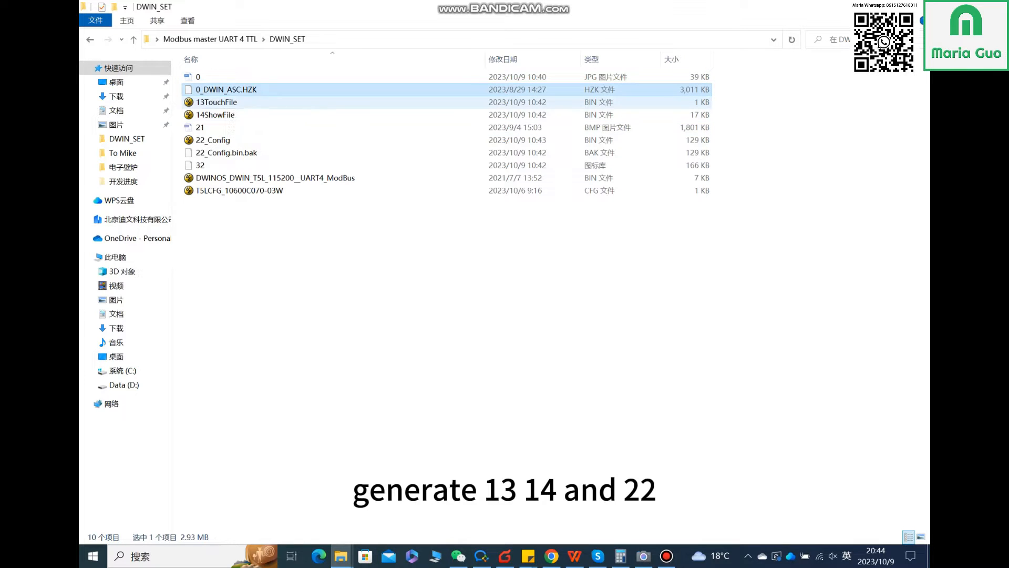
left_click(214, 139)
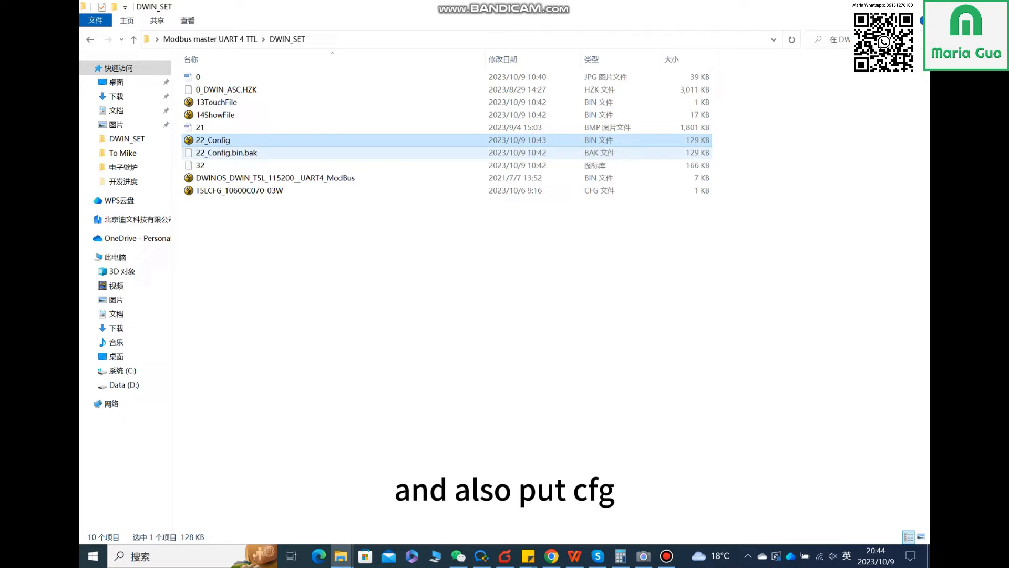
left_click(238, 191)
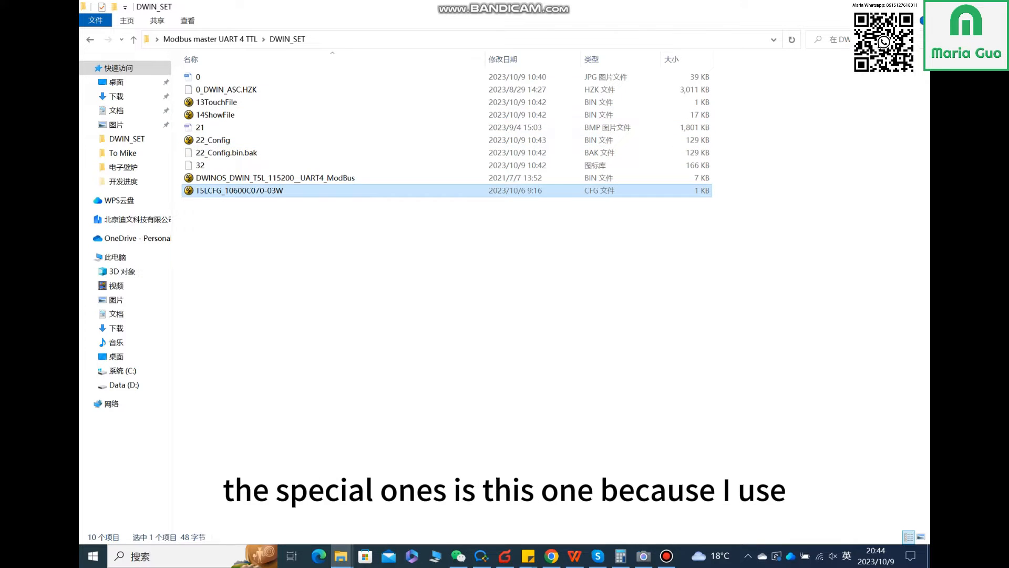
left_click(276, 178)
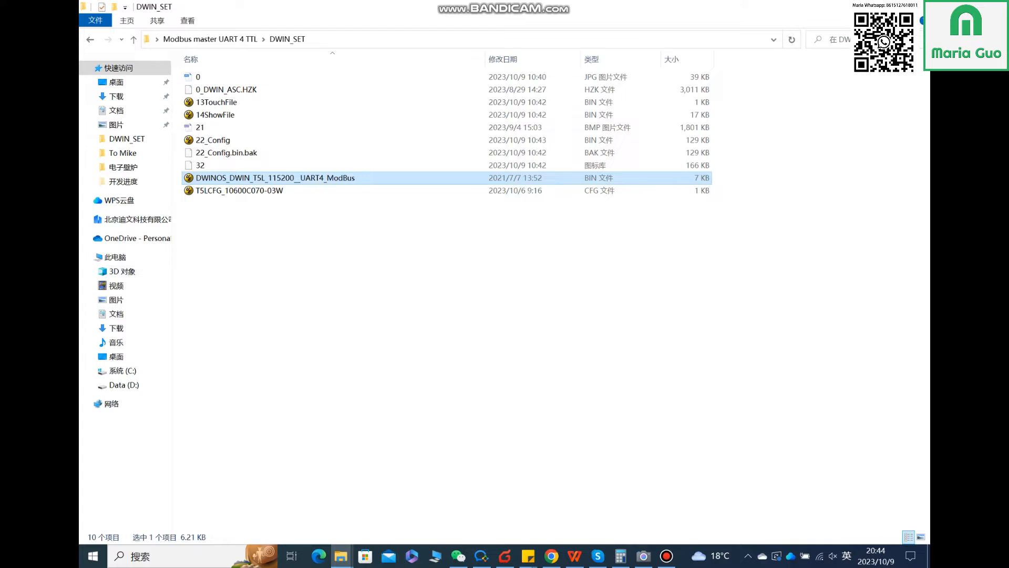
mouse_move(275, 178)
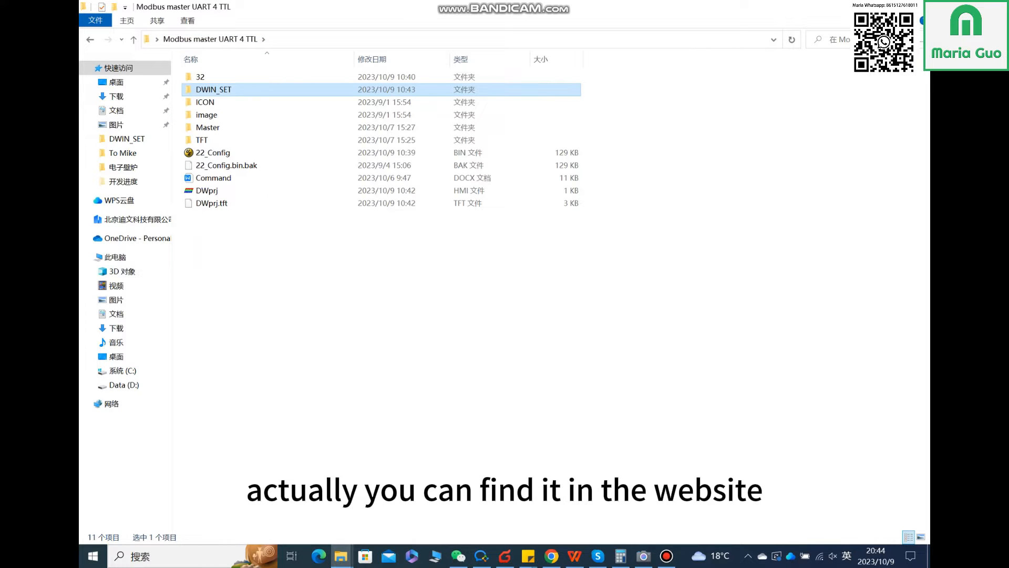
Step: Look through Master > Master into the unzipped 115200 UART4 Modbus master package, select its DWINOS file, then return to DWIN_SET
left_click(208, 127)
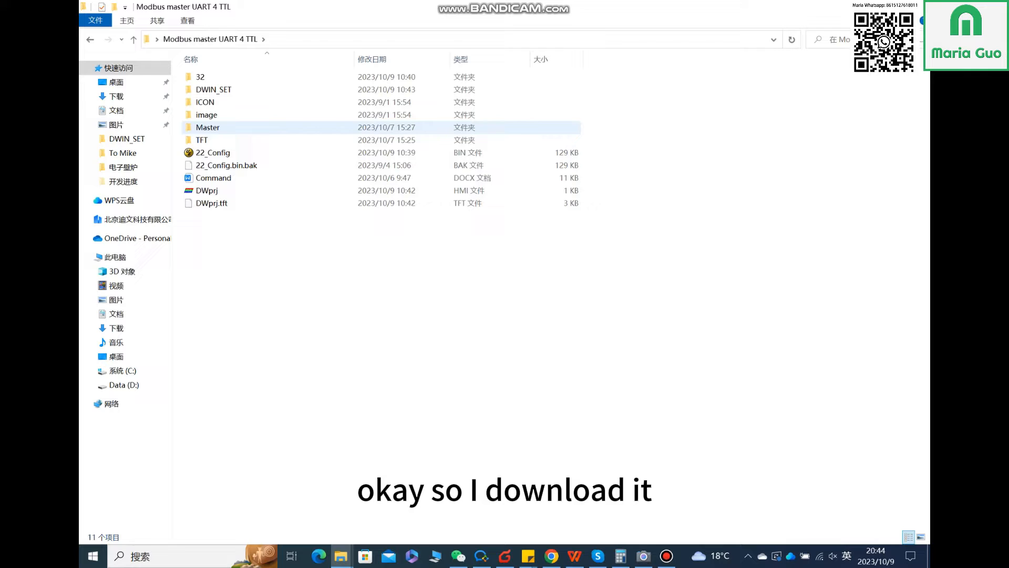
double_click(207, 127)
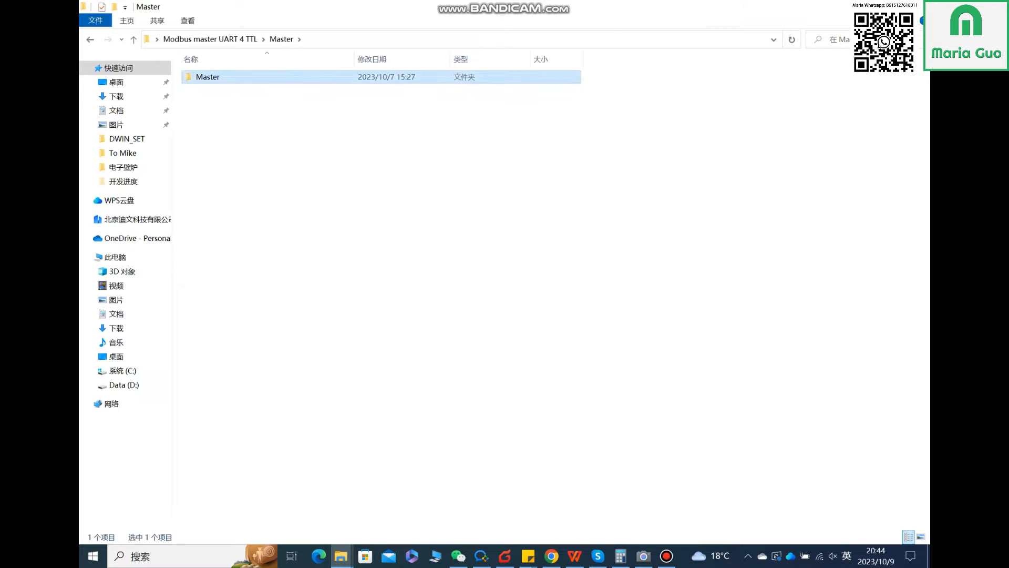
double_click(208, 77)
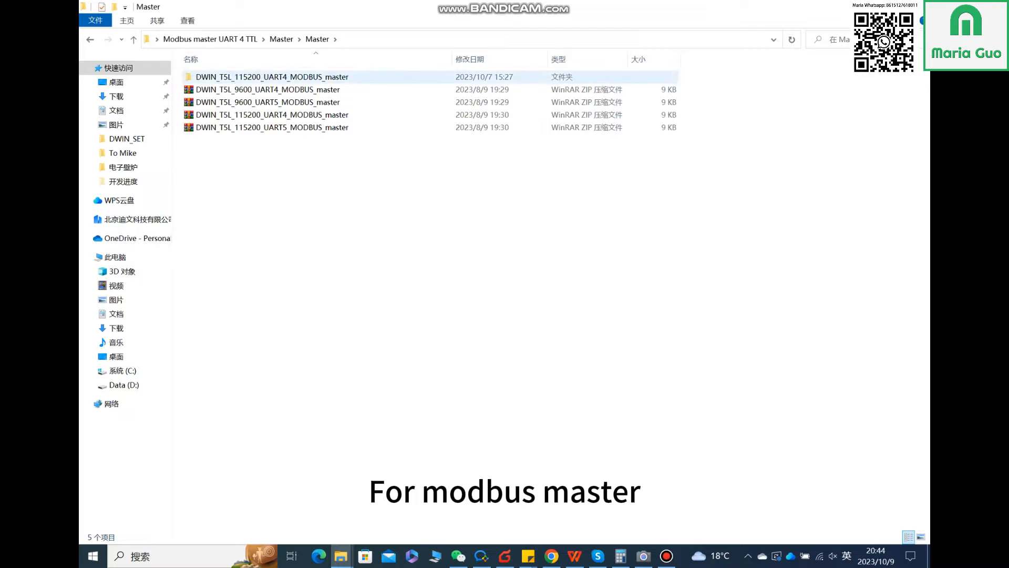
mouse_move(264, 89)
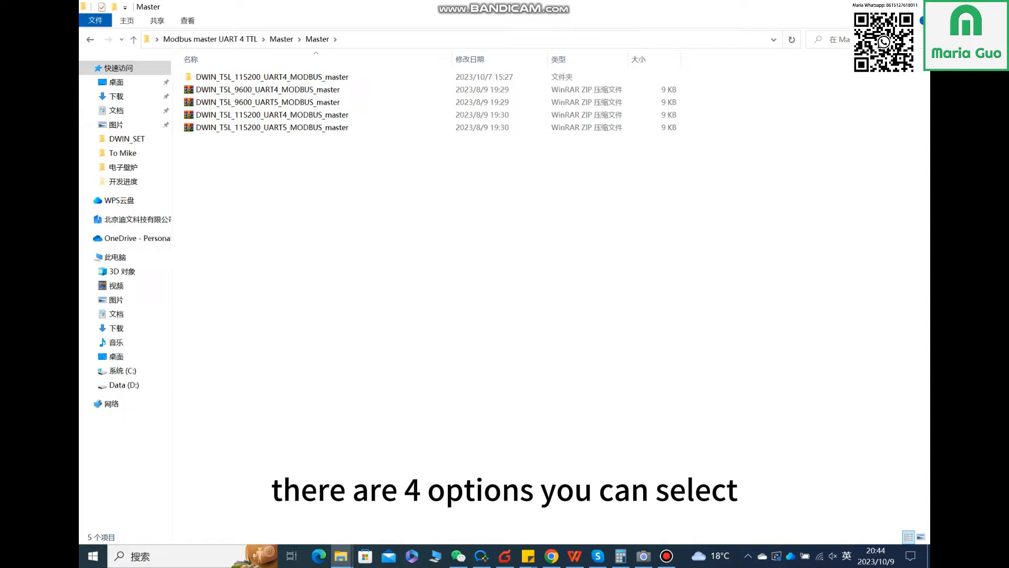
left_click(270, 115)
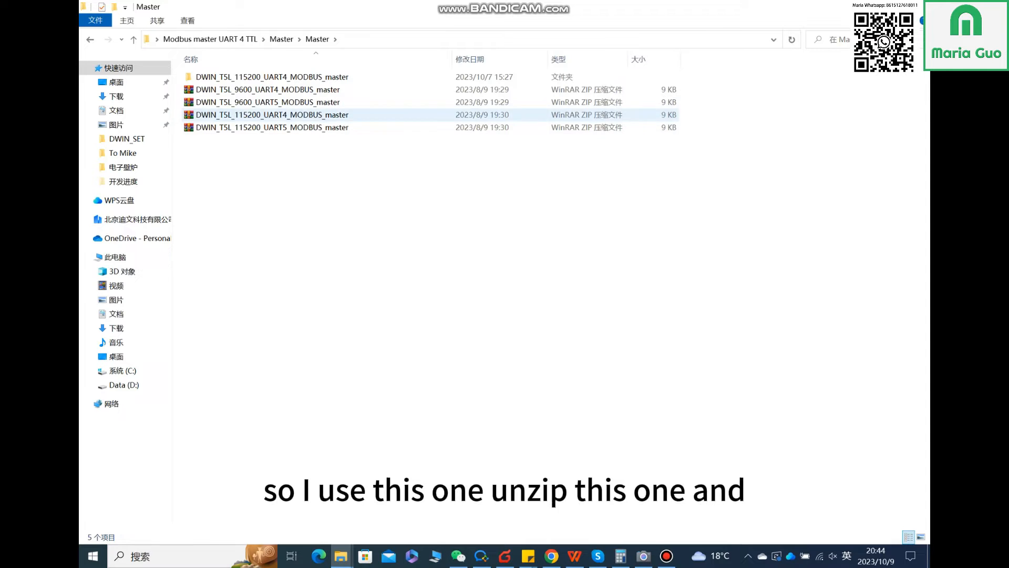
double_click(271, 115)
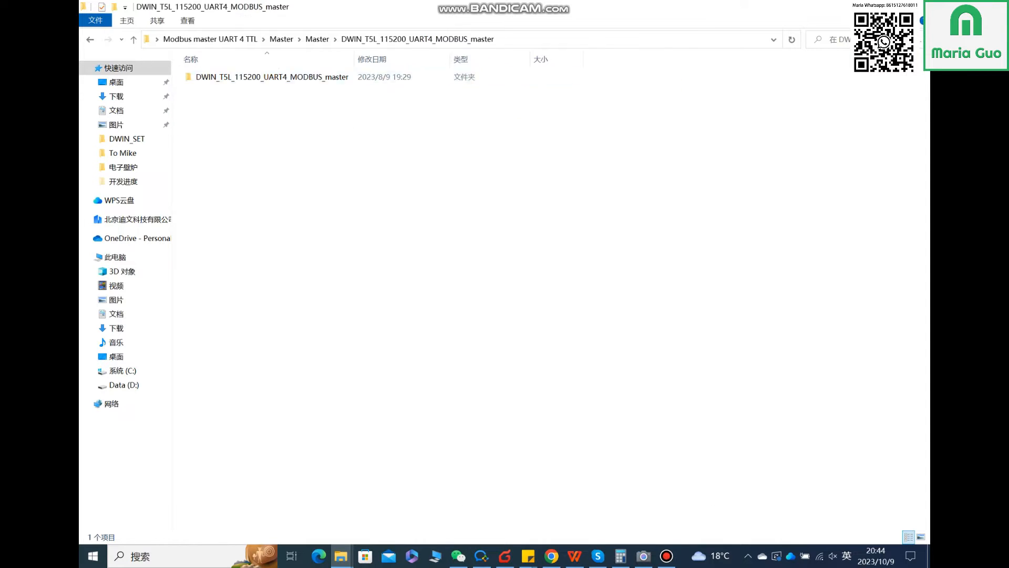
double_click(271, 77)
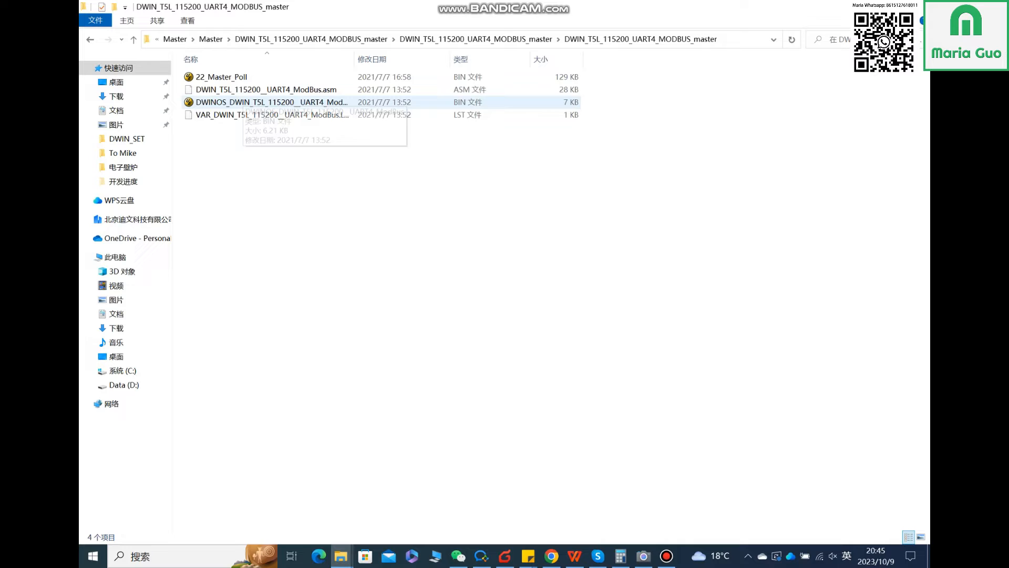
left_click(270, 102)
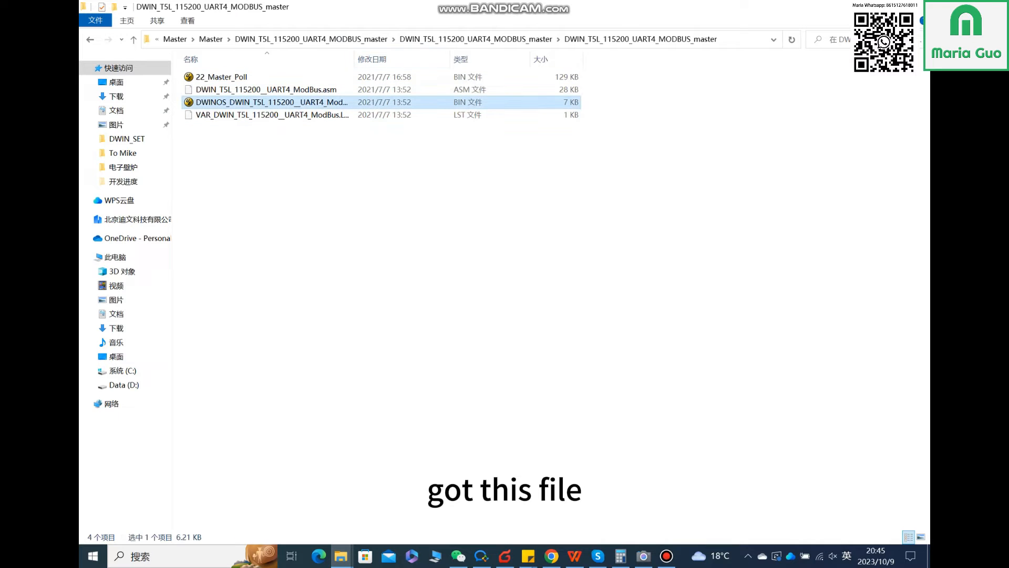
mouse_move(270, 102)
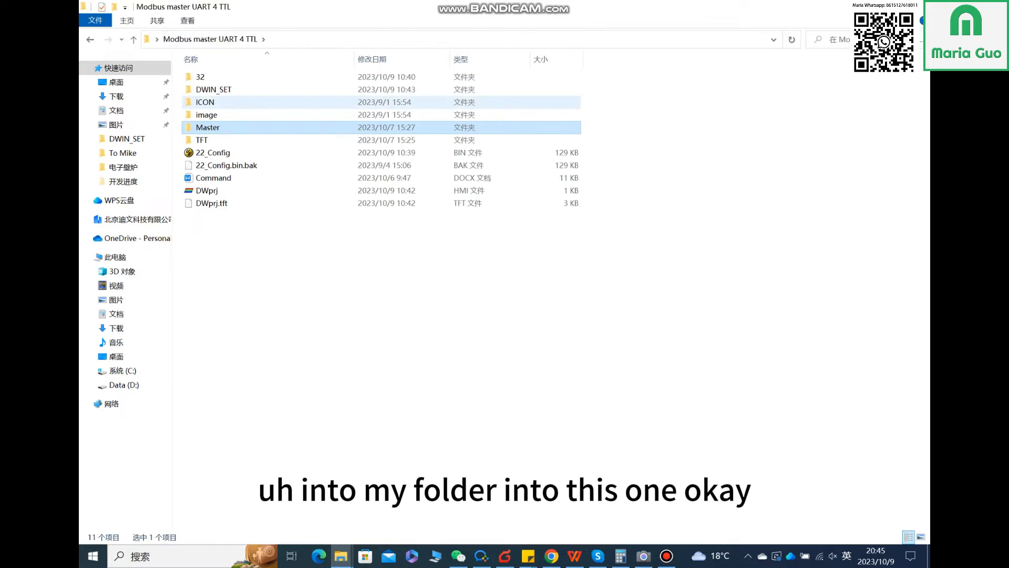
double_click(213, 90)
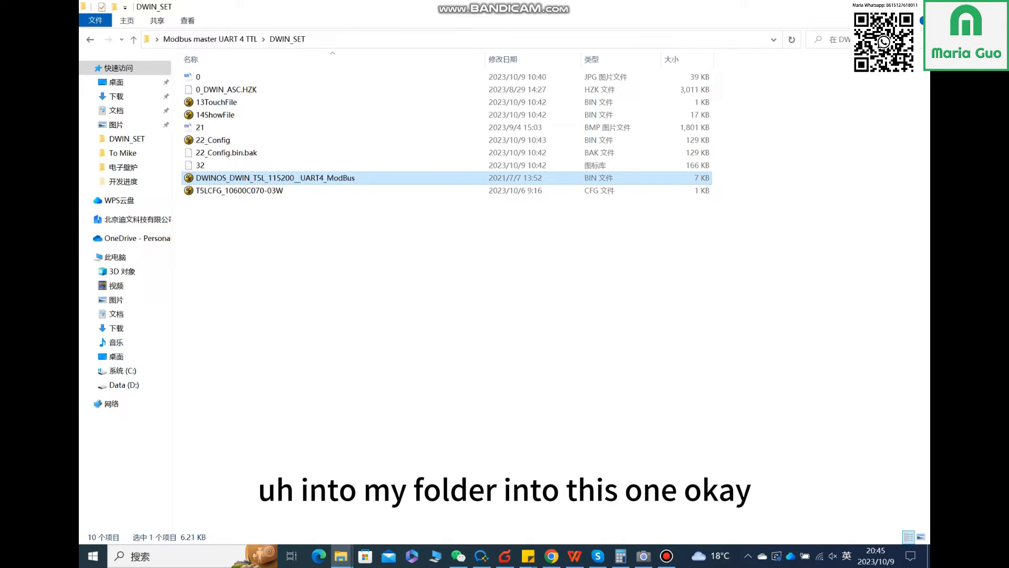
Step: Go back to the project folder and launch DWprj.hmi so the Modbus master UART 4 TTL project loads in DGUS
left_click(132, 38)
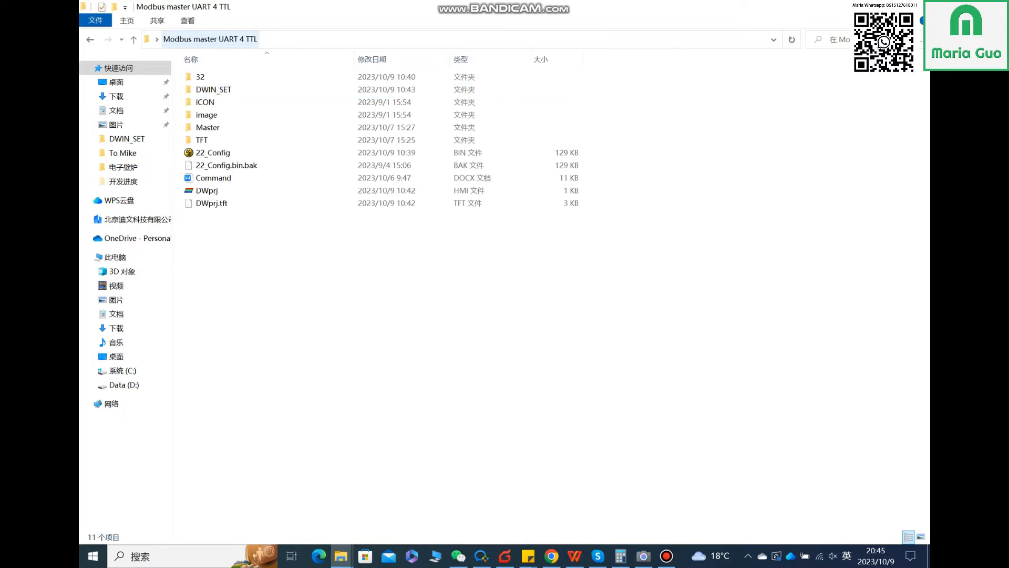
left_click(213, 88)
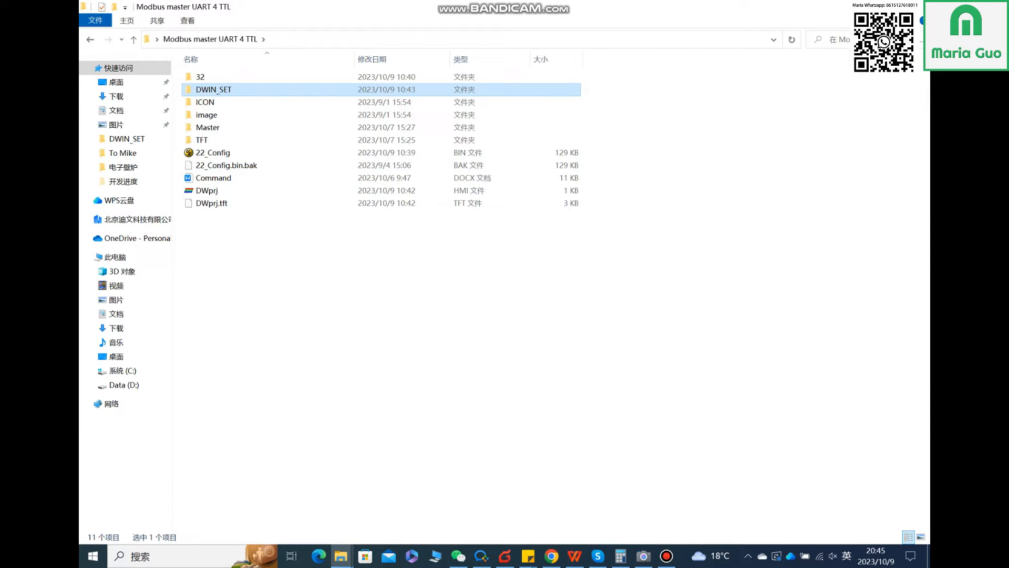
double_click(213, 90)
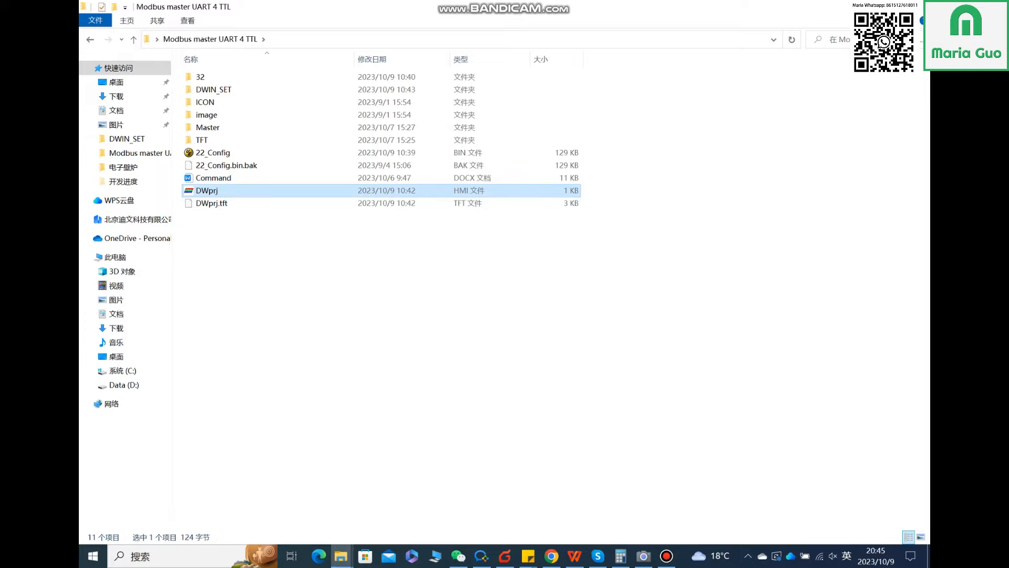
double_click(207, 190)
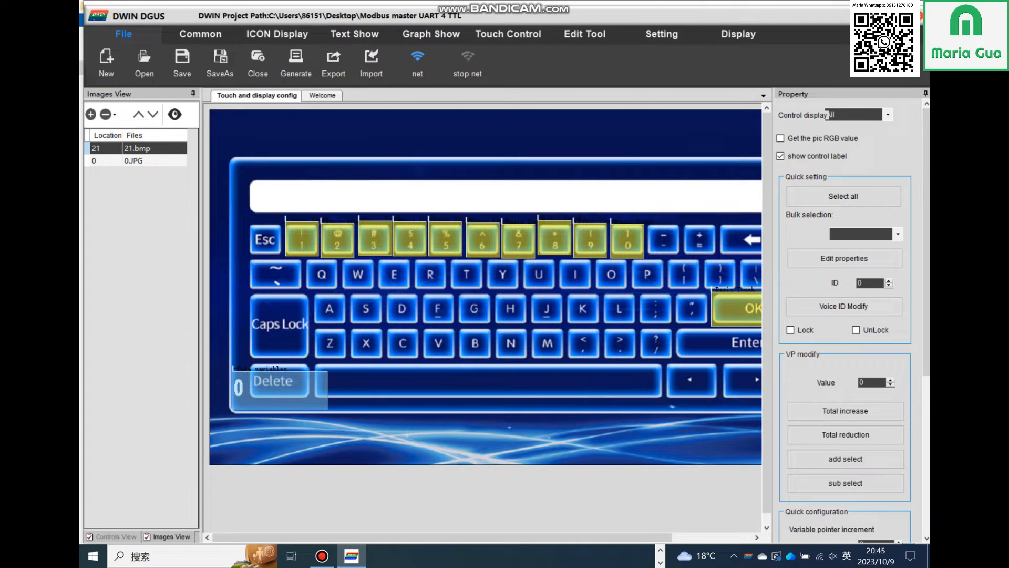
left_click(134, 160)
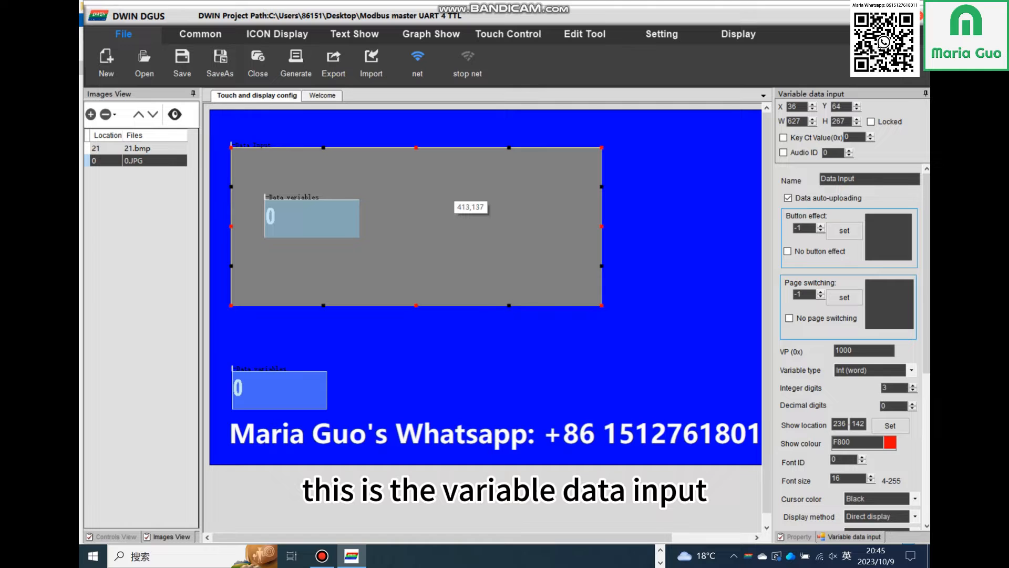
mouse_move(733, 323)
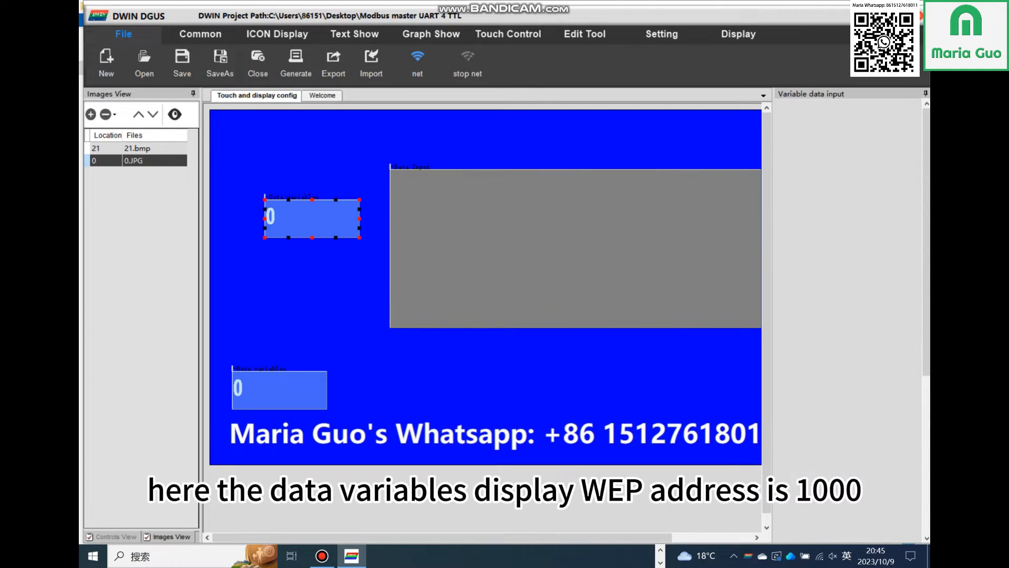
left_click(311, 217)
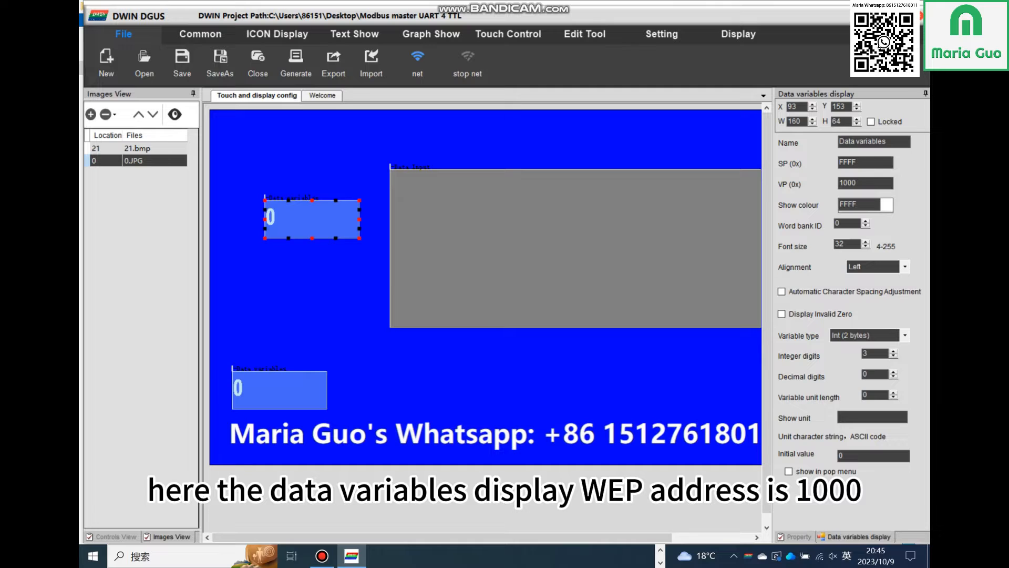
triple_click(866, 182)
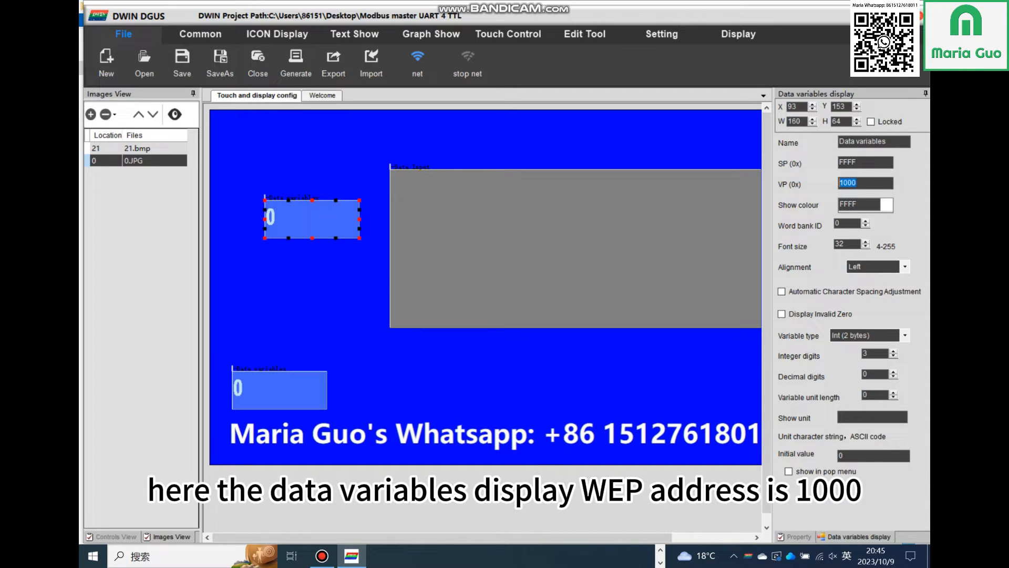
mouse_move(541, 268)
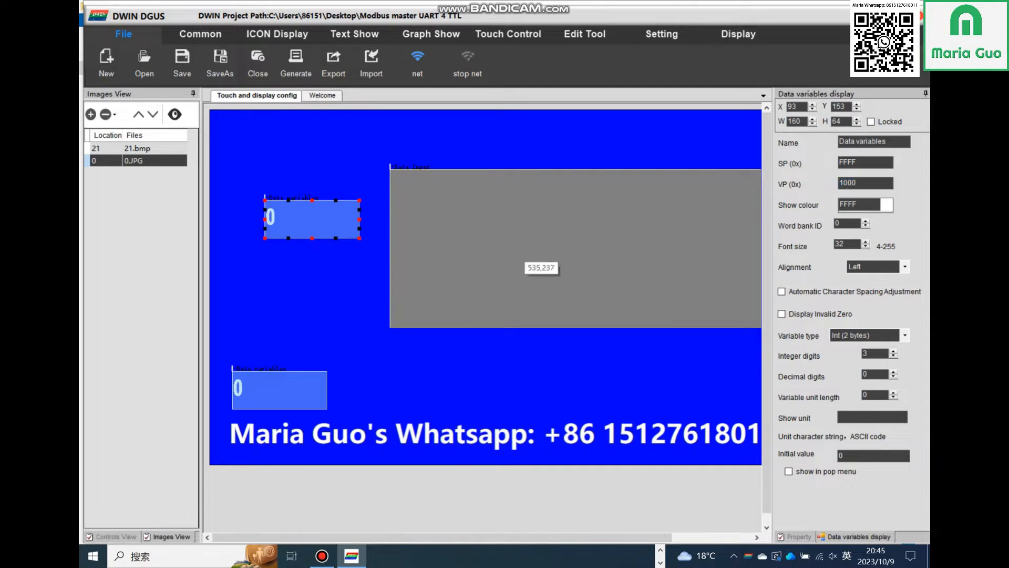
left_click(502, 248)
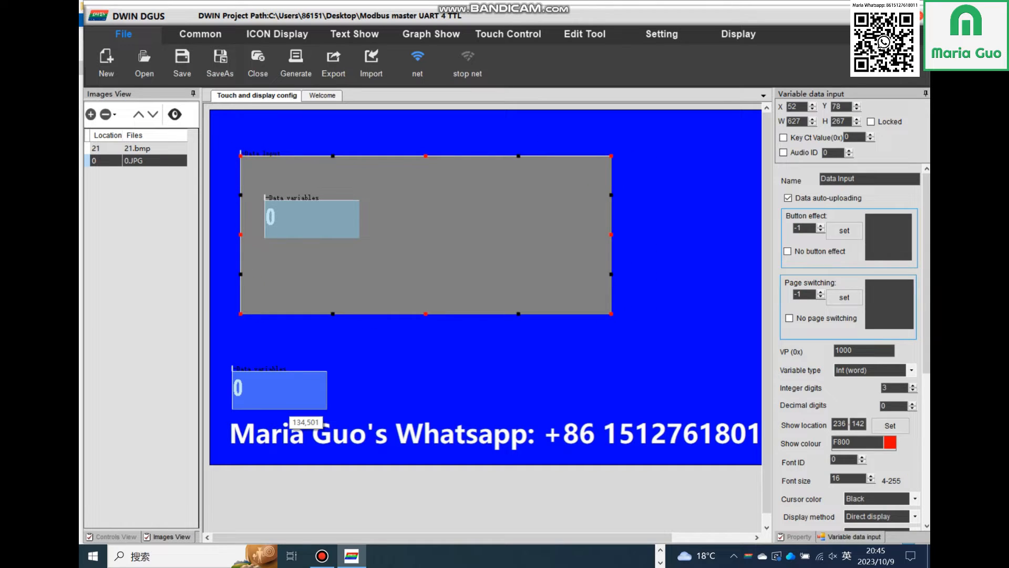
left_click(280, 389)
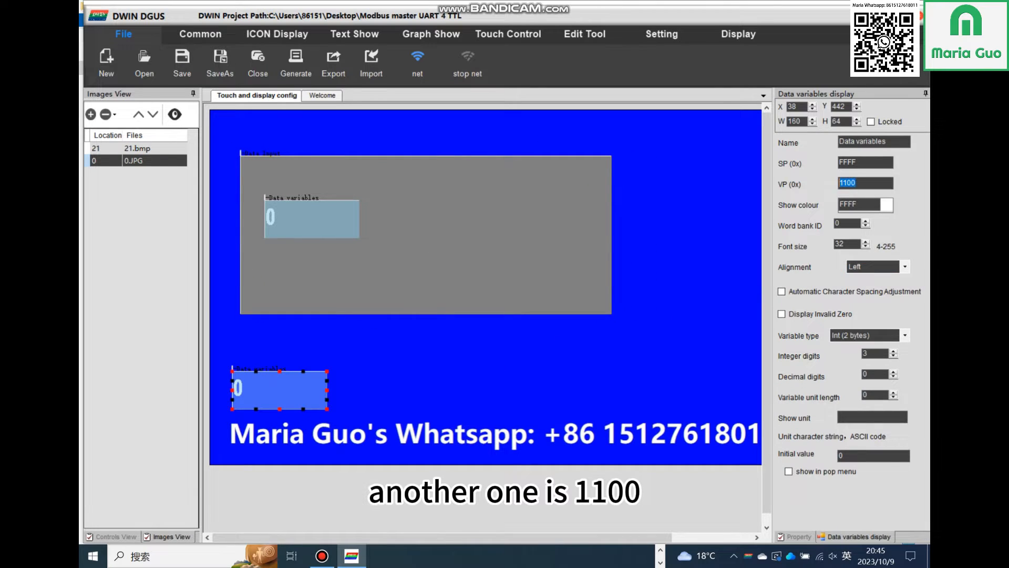
left_click(424, 231)
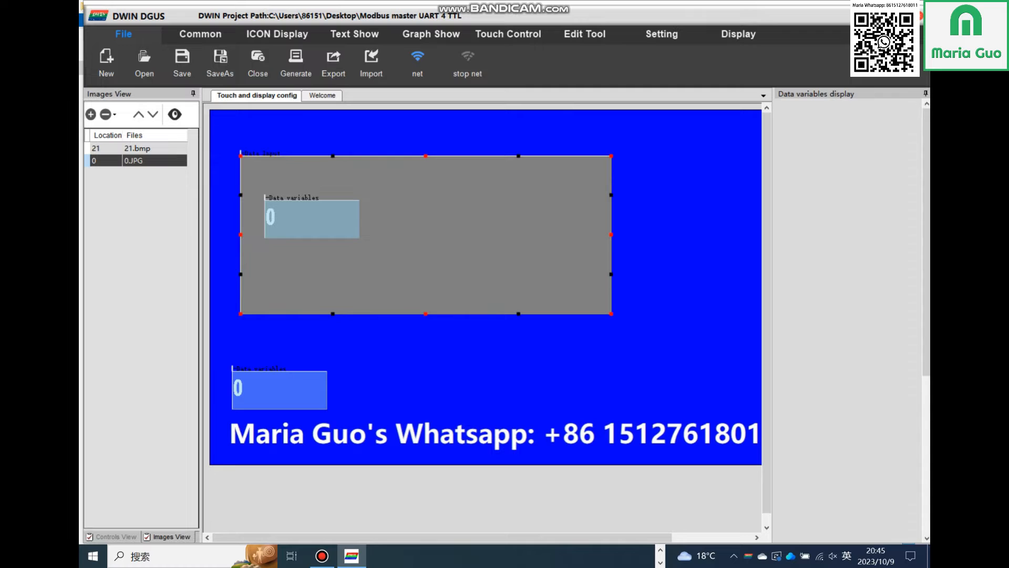
left_click(418, 235)
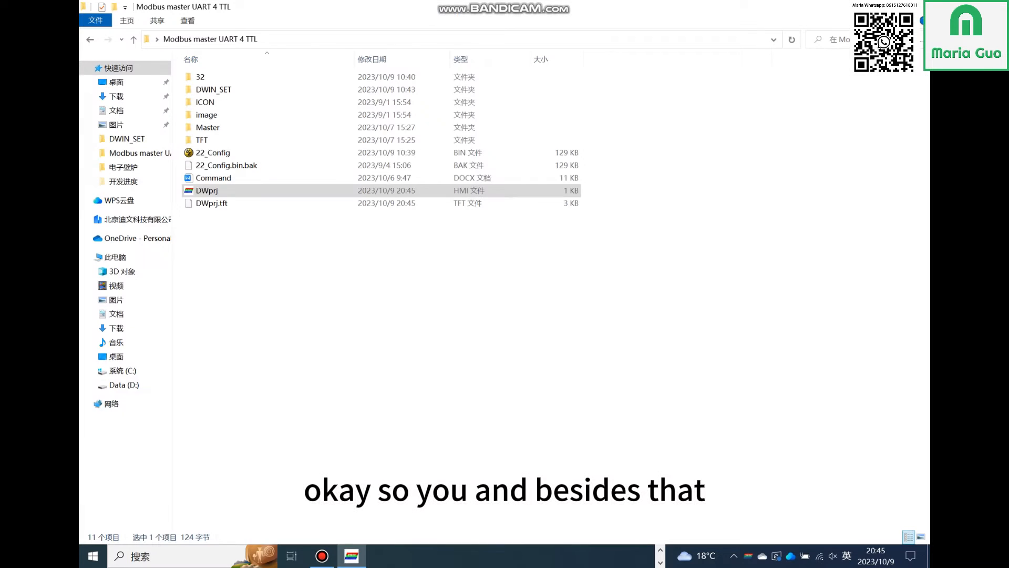
Step: Open the project's DWIN_SET folder and pick 22_Config.bin for viewing in UltraEdit
double_click(214, 89)
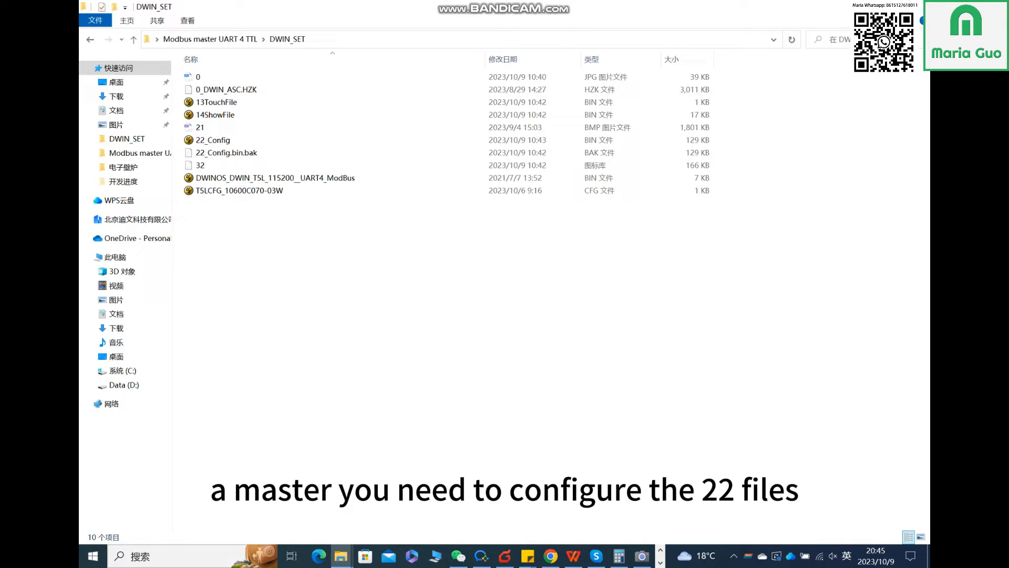
left_click(201, 165)
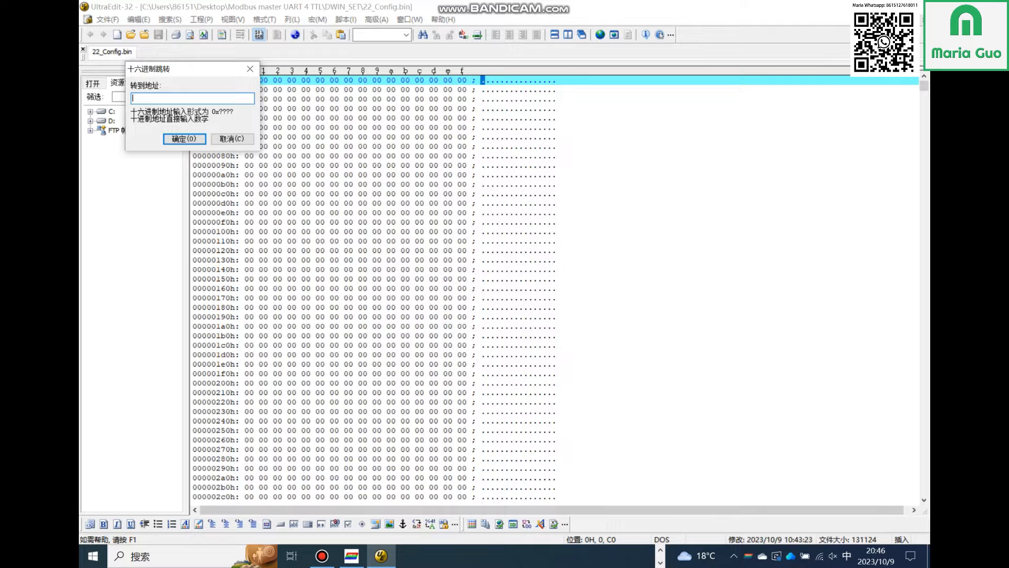
Step: Use Hex Goto to jump the 22_Config.bin view to address 0x1C000
type("0x1")
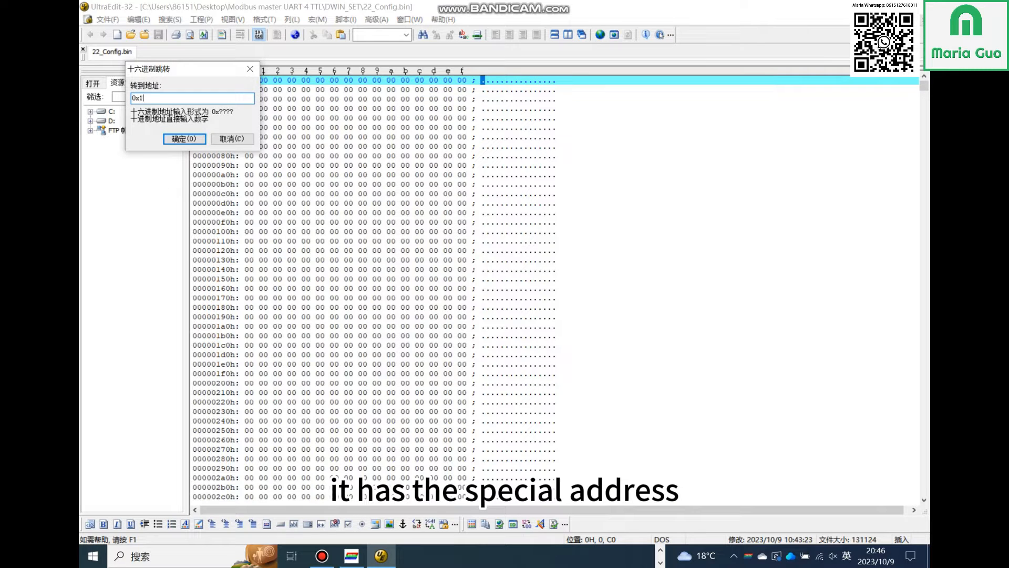
left_click(183, 138)
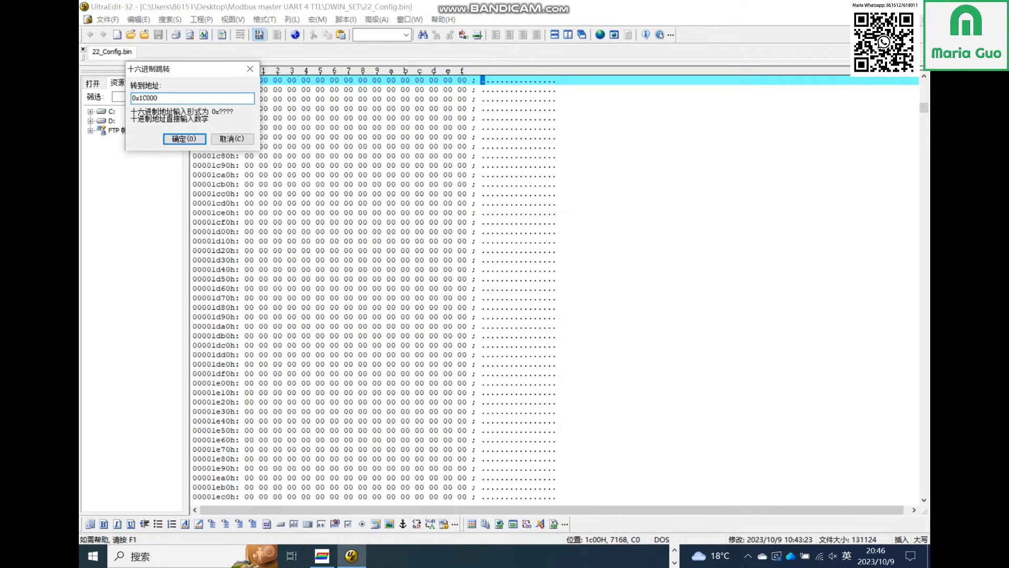
left_click(183, 139)
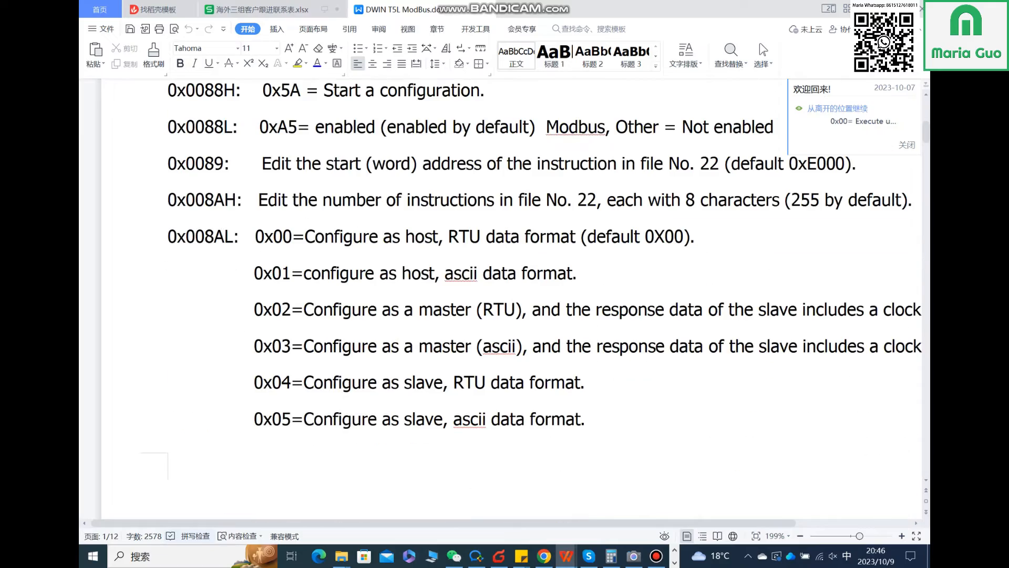
Step: Scroll the DWIN T5L ModBus guide to the file 22 directive format example with the D0–D5 byte definitions
scroll("up", 3)
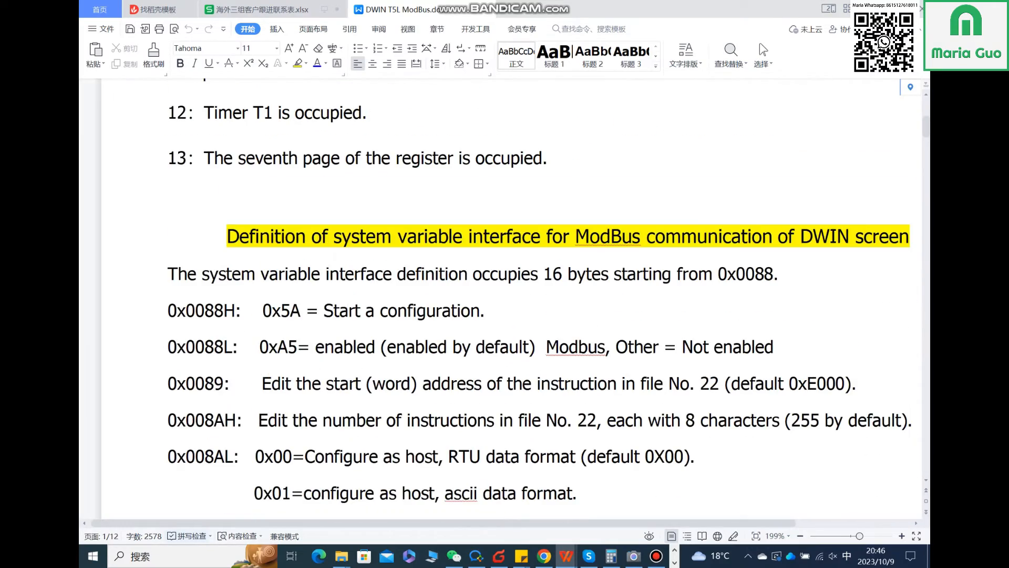
scroll("down", 3)
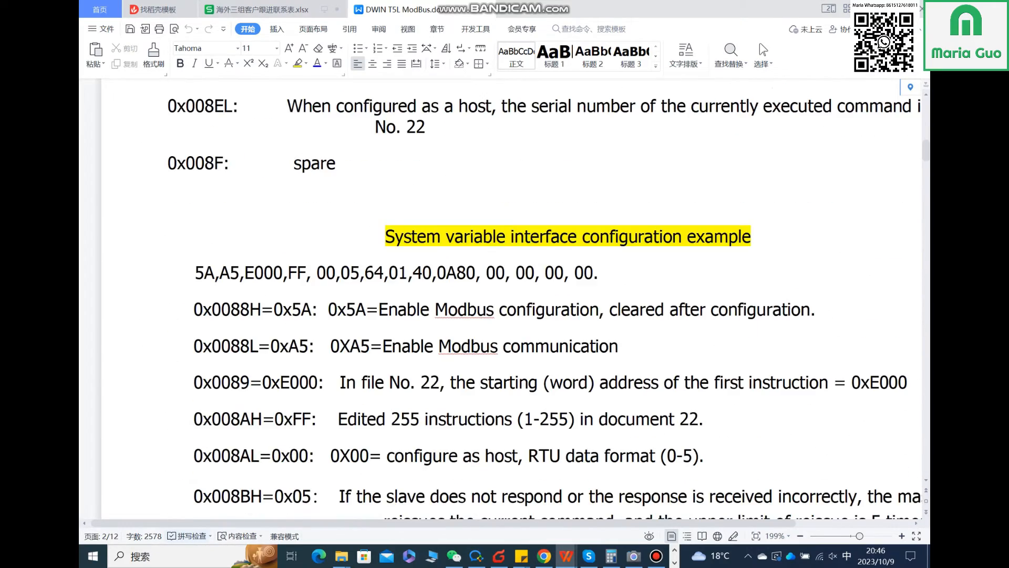
scroll("down", 3)
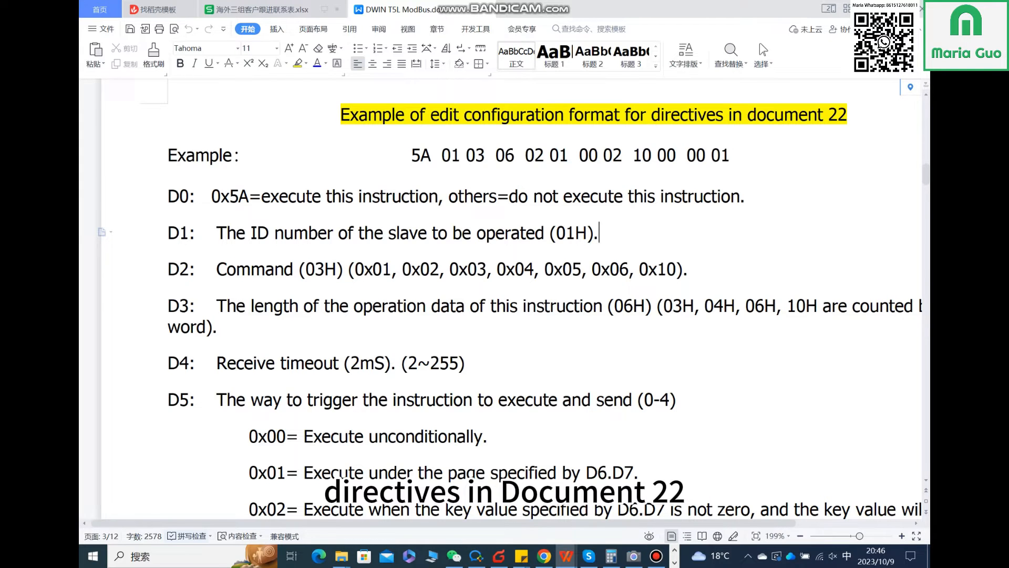
scroll("up", 3)
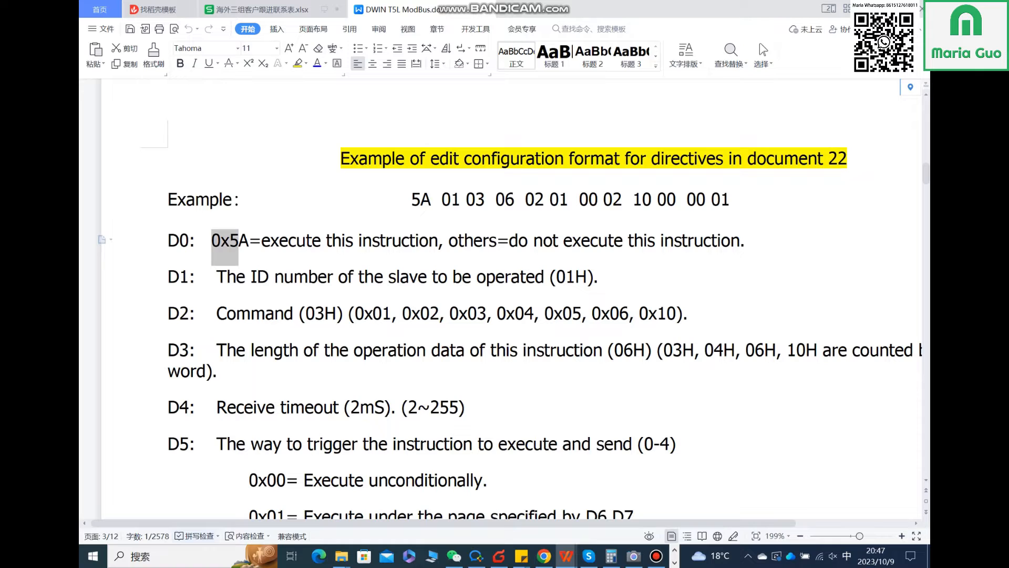
left_click(309, 240)
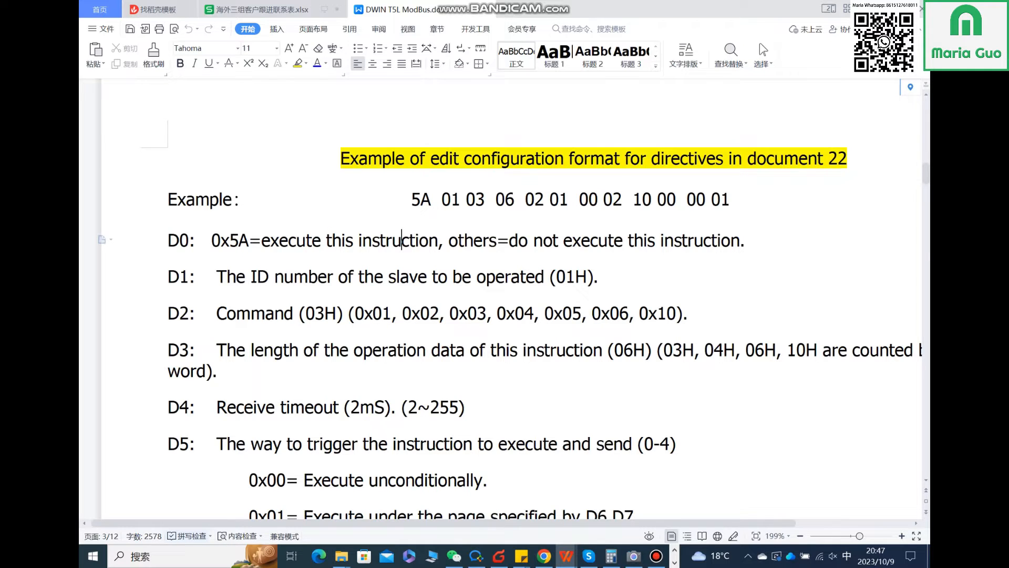
scroll("down", 3)
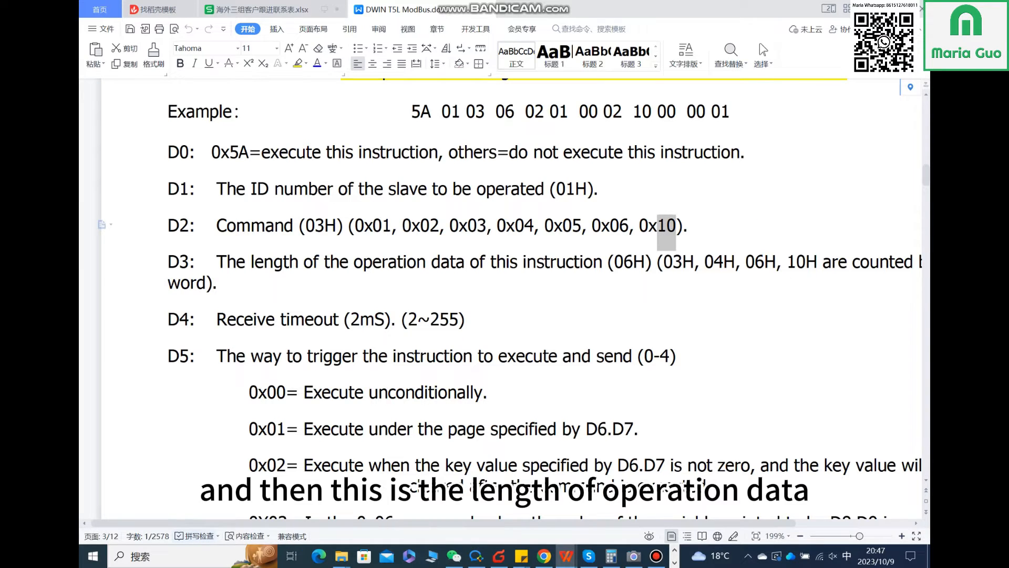
left_click(546, 262)
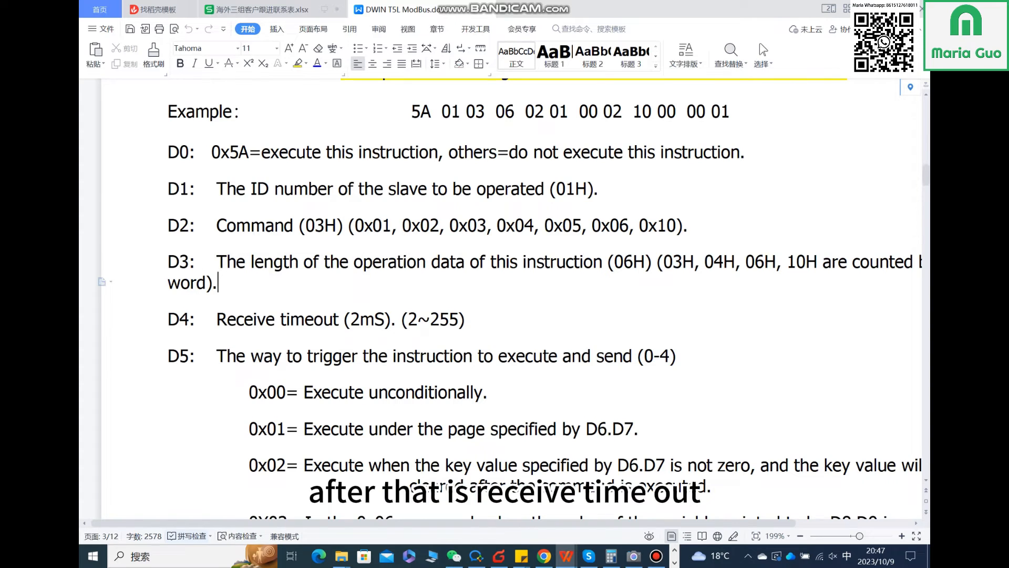
scroll("down", 3)
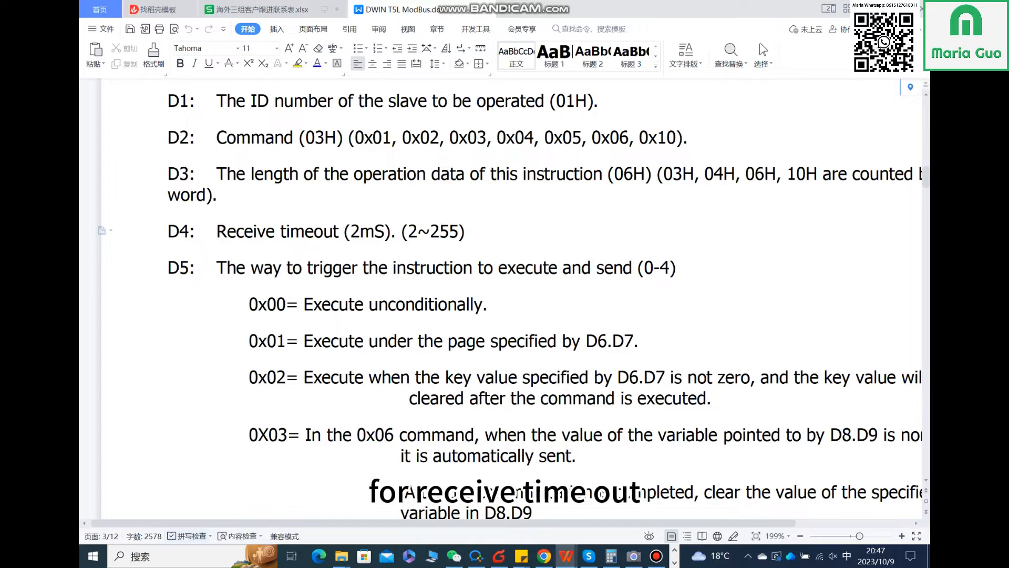
double_click(276, 231)
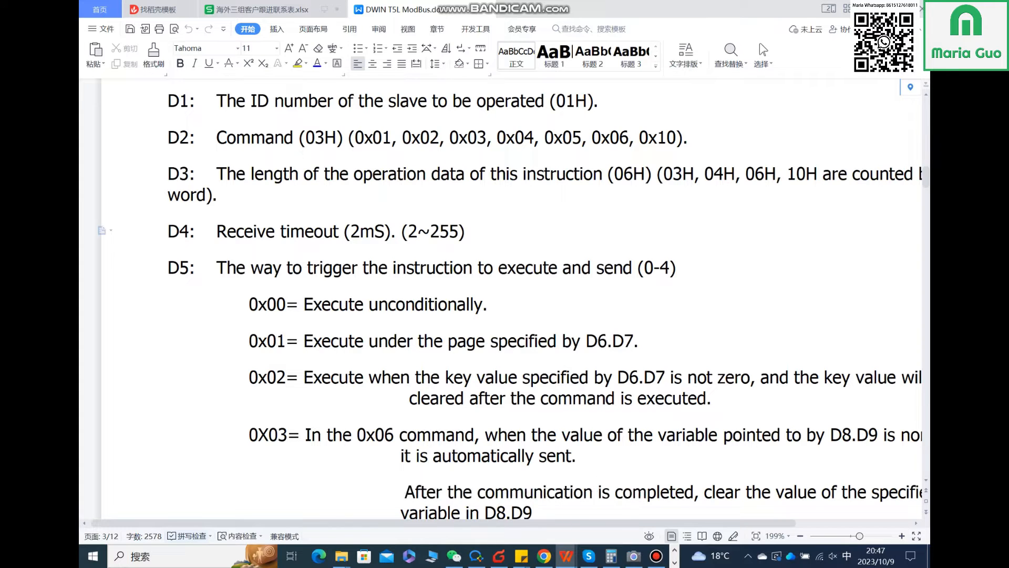
scroll("down", 3)
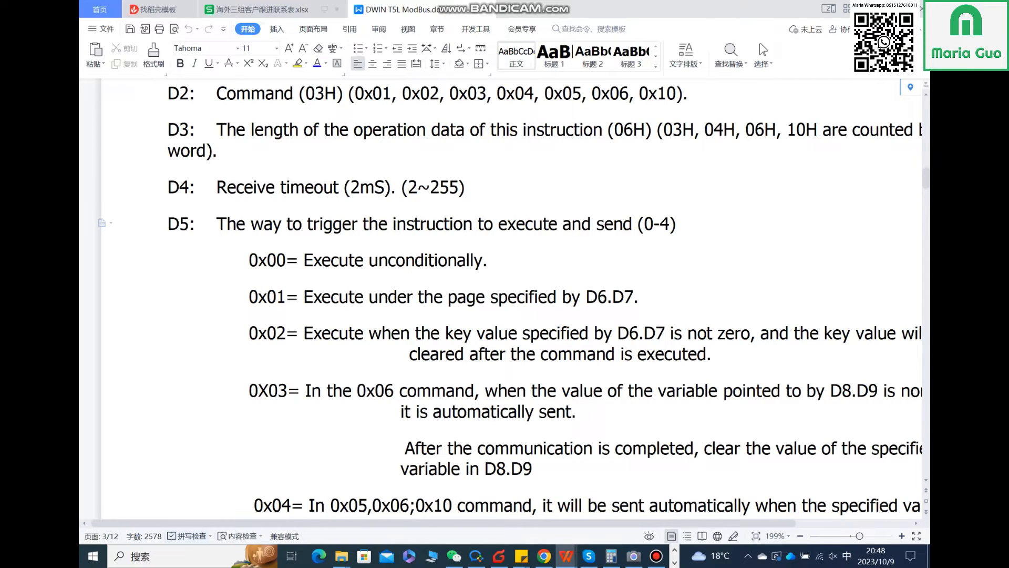
scroll("down", 3)
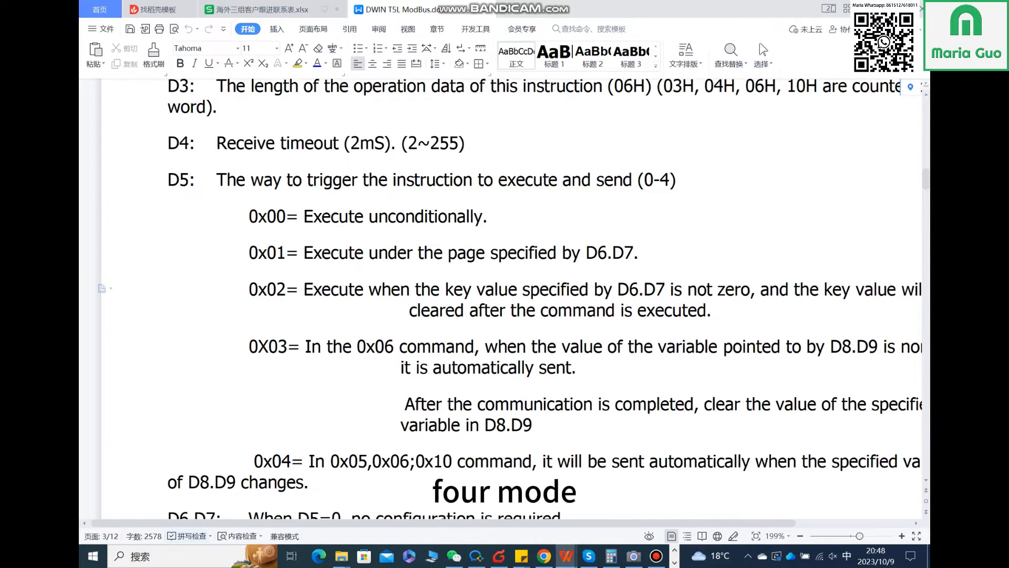
scroll("down", 3)
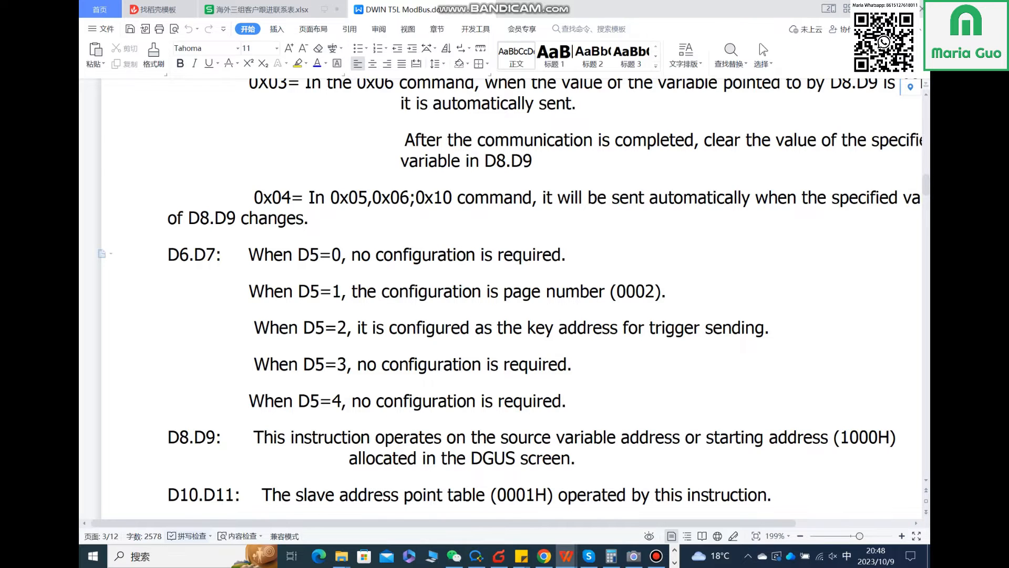
scroll("down", 3)
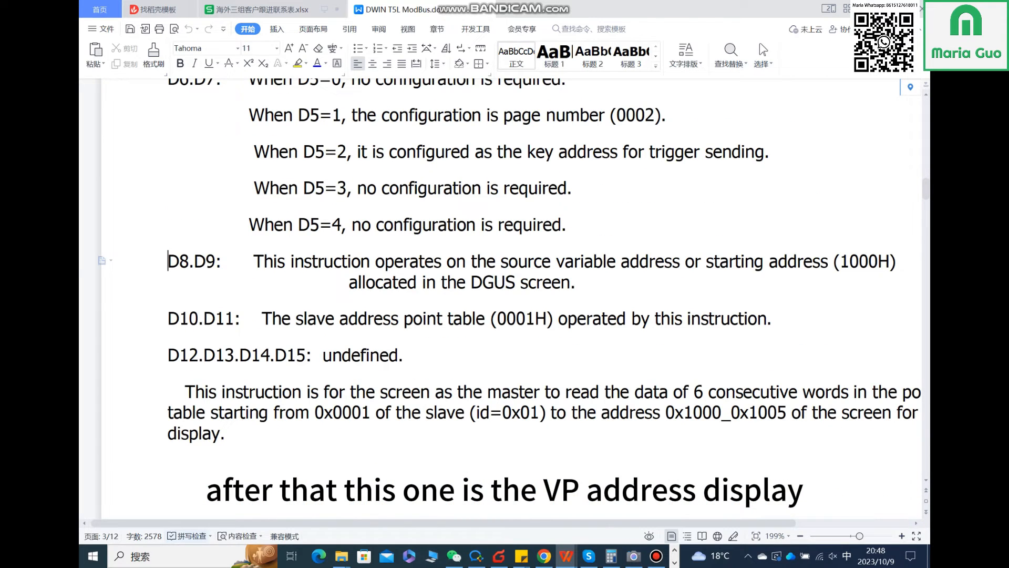
left_click(573, 282)
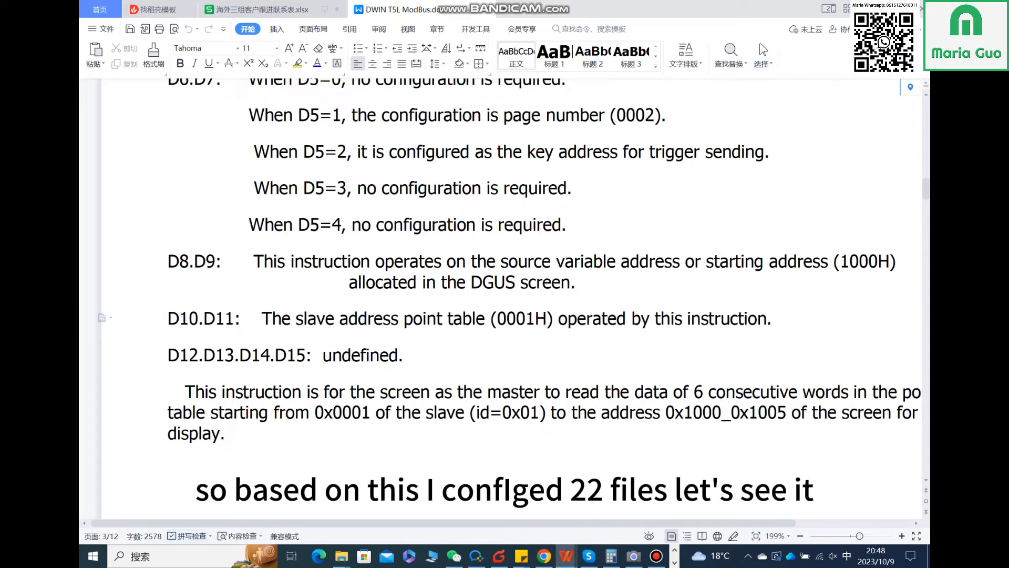
scroll("up", 3)
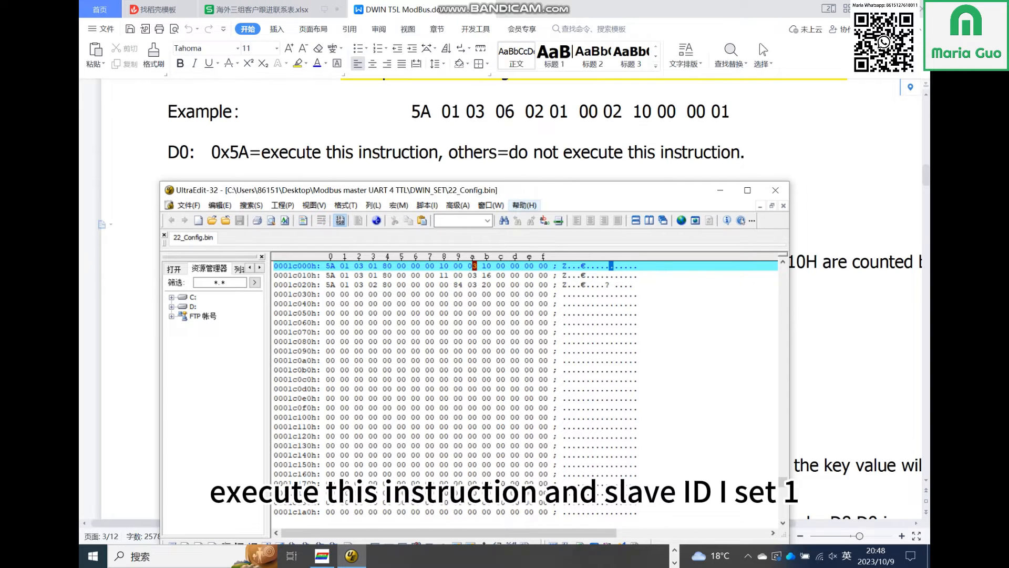
Step: Shift the 22_Config.bin hex window down so the manual's D0–D3 descriptions stay visible above it
left_click_drag(451, 190, 451, 232)
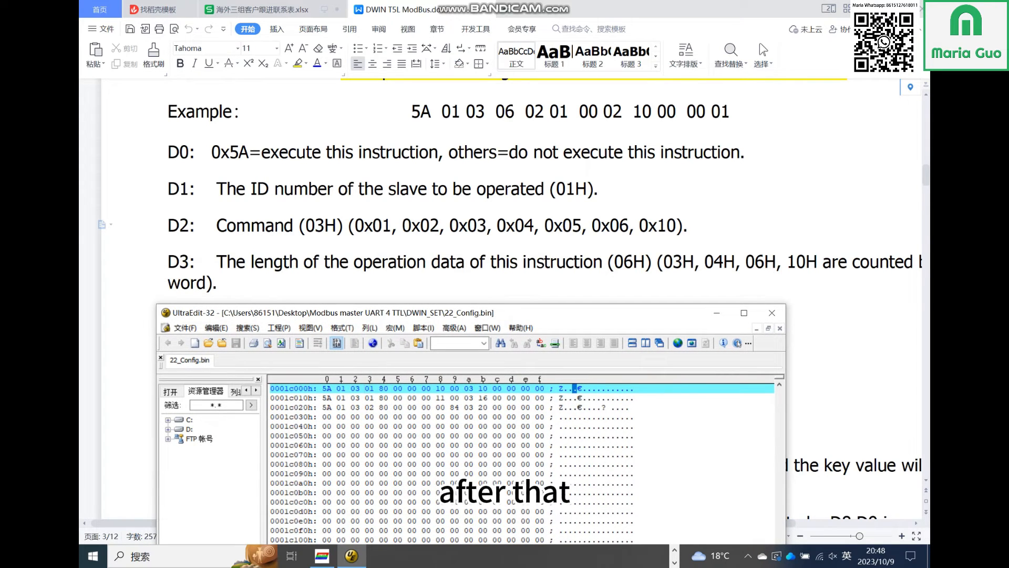
scroll("down", 3)
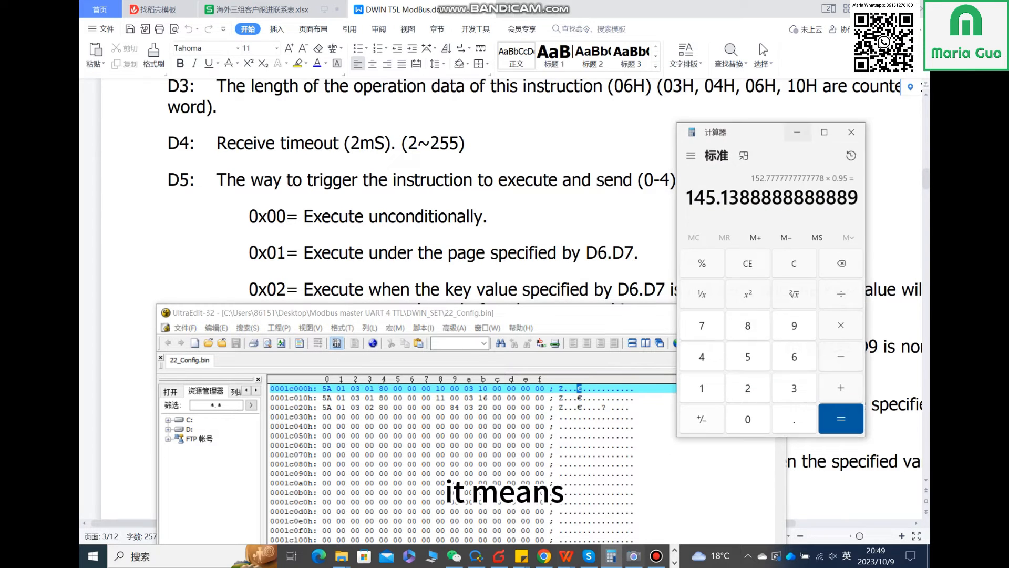
Step: Clear the Calculator's previous result back to zero
left_click(794, 263)
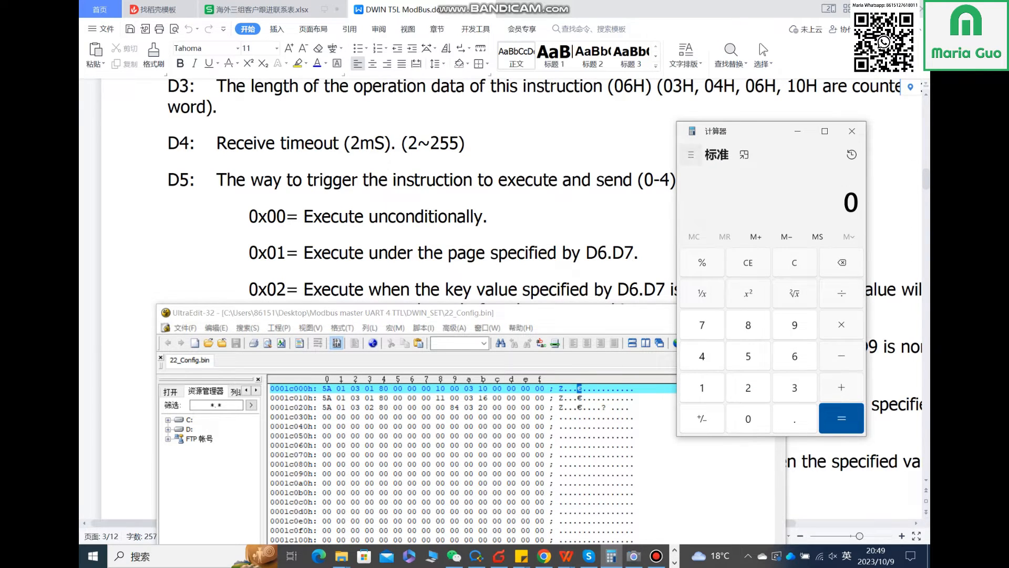
left_click(691, 155)
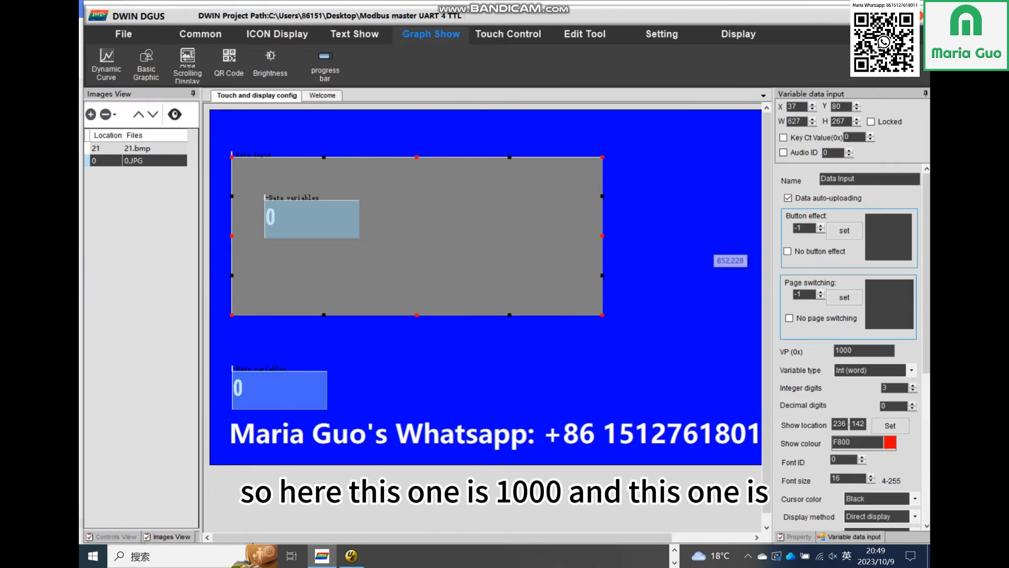
left_click(280, 390)
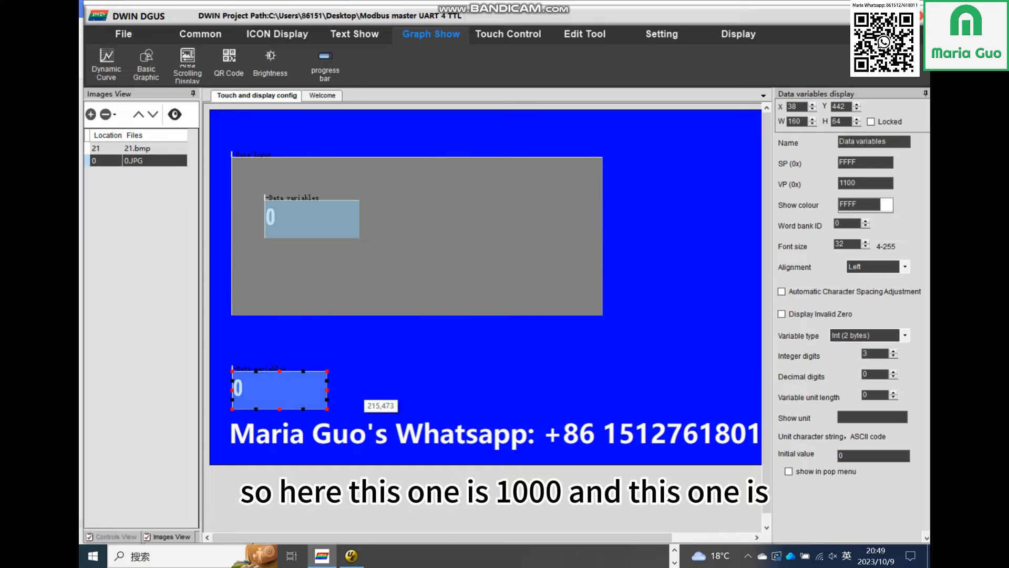
triple_click(865, 182)
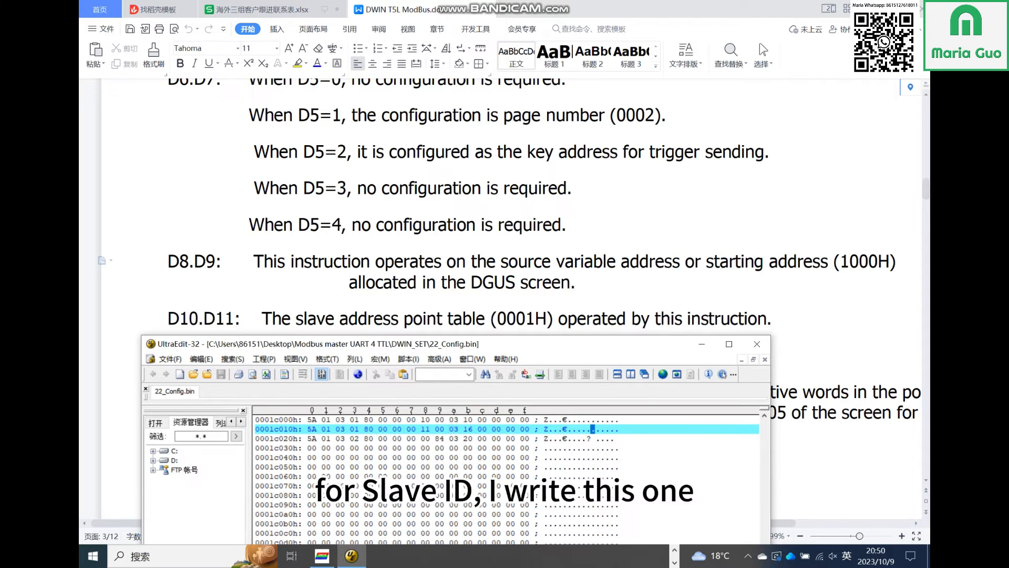
Step: Point out the second and third directives' bytes in 22_Config.bin, then put the hex window away
left_click(466, 420)
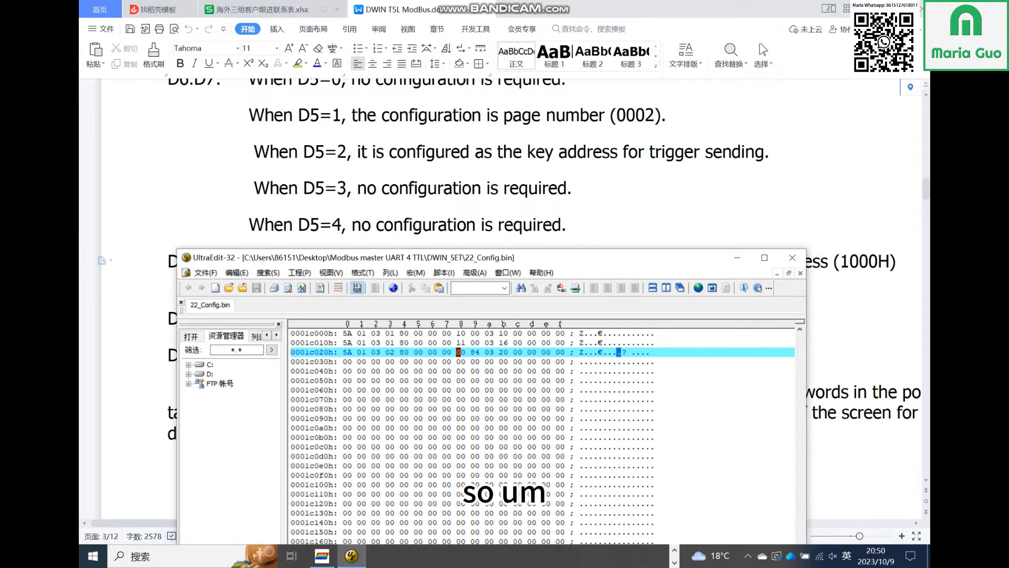
left_click(791, 256)
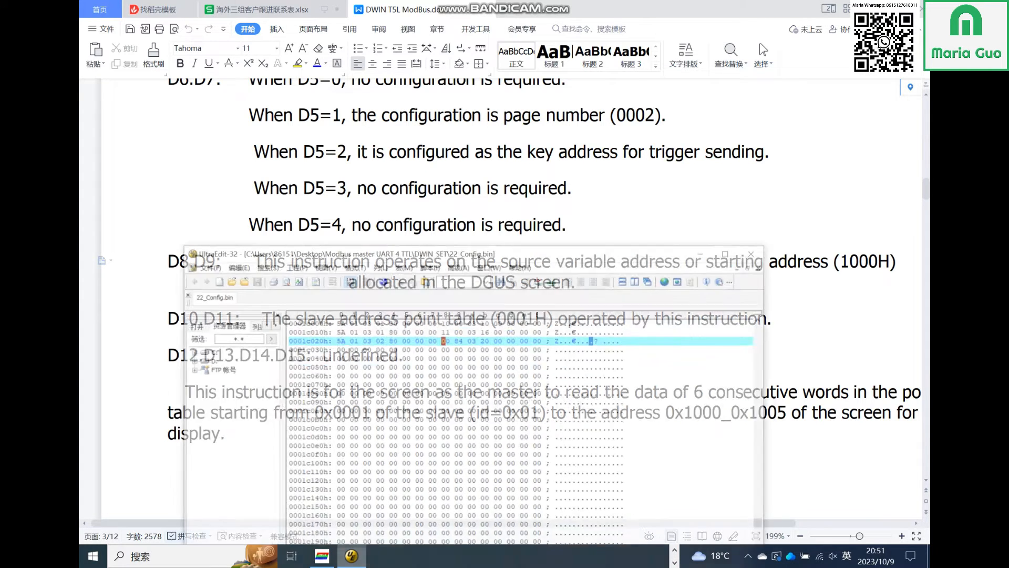
left_click(751, 254)
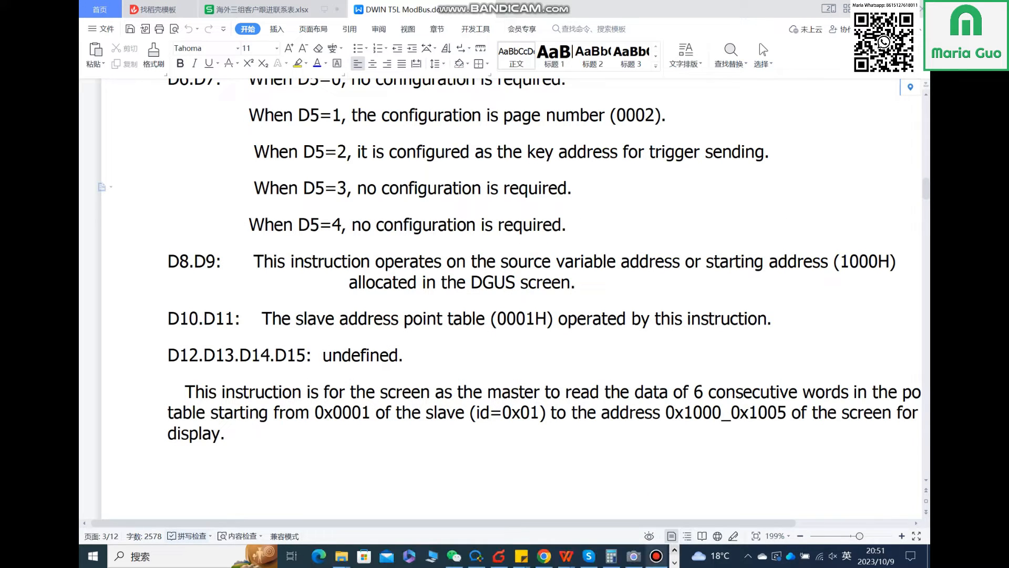
Step: Bring up the Windows Camera live view of the DWIN display reading 0
left_click(632, 556)
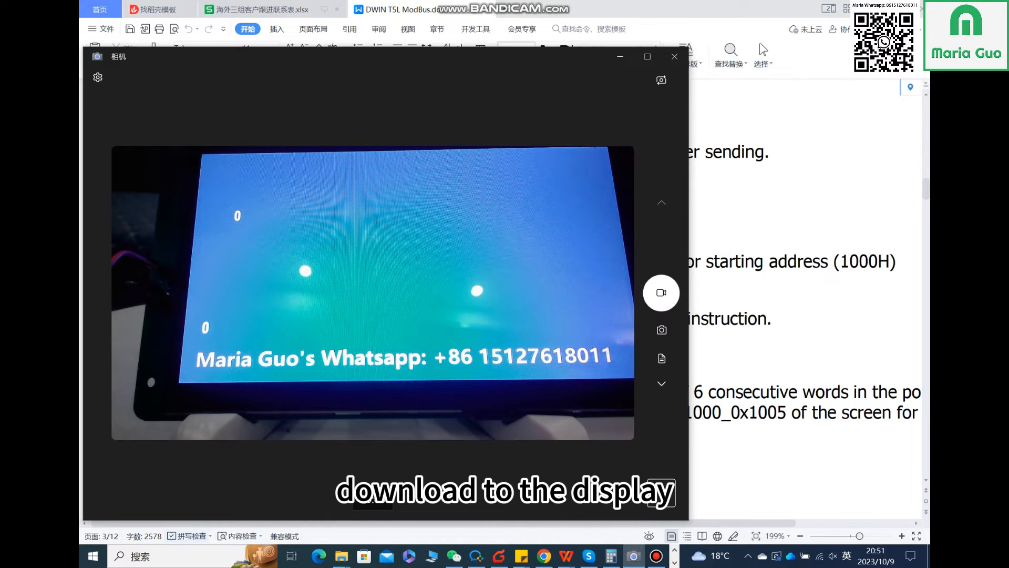
left_click(662, 293)
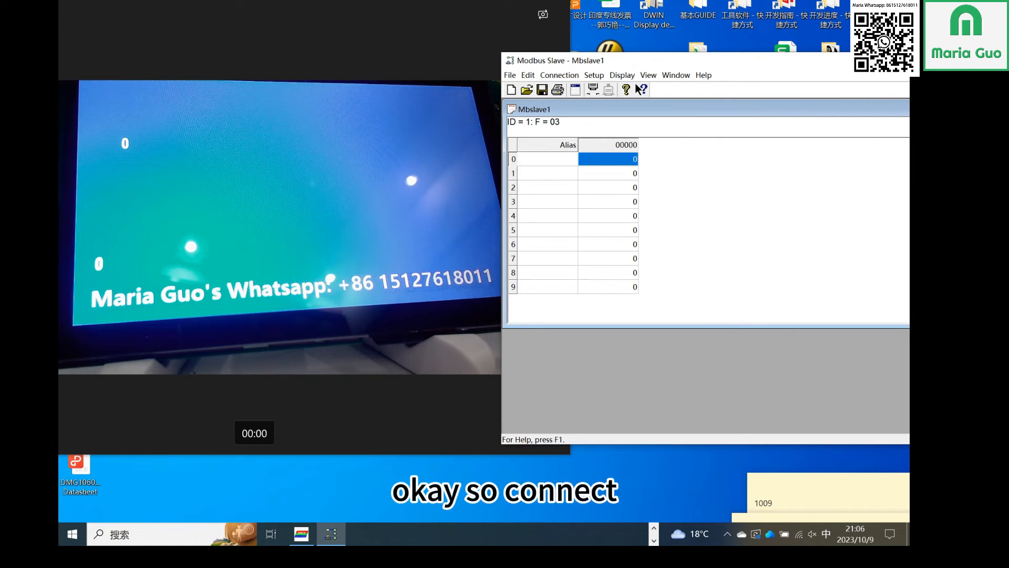
Step: Reconnect Modbus Slave over USB Serial Port COM4 at 115200 baud in RTU mode, dismissing the registration reminder
left_click(558, 75)
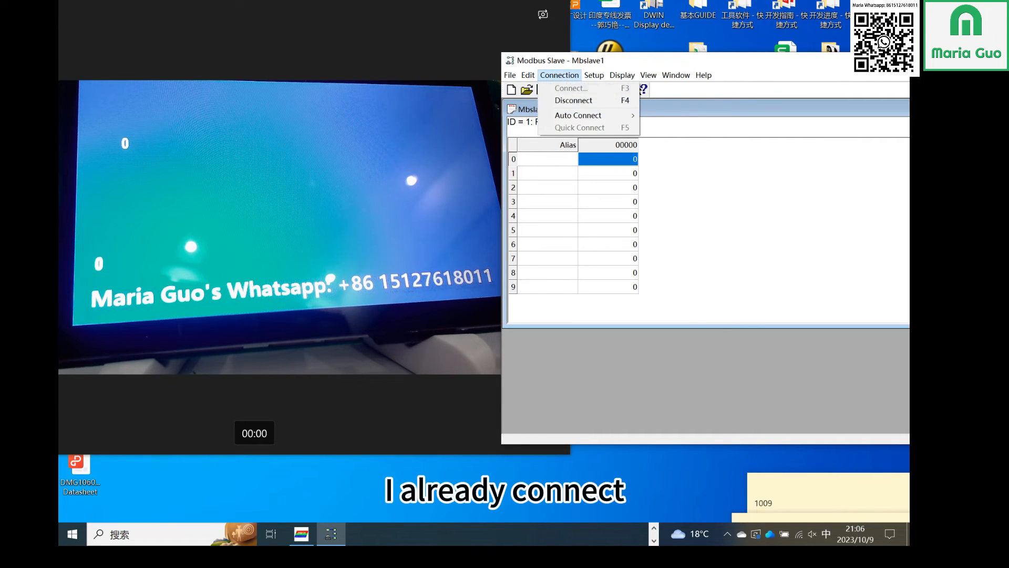
mouse_move(571, 88)
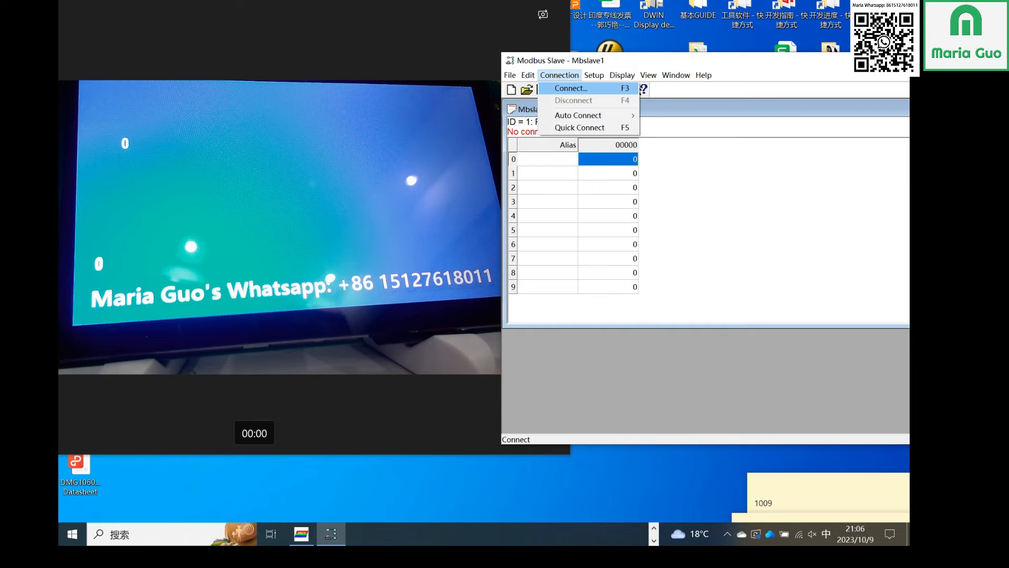
left_click(570, 89)
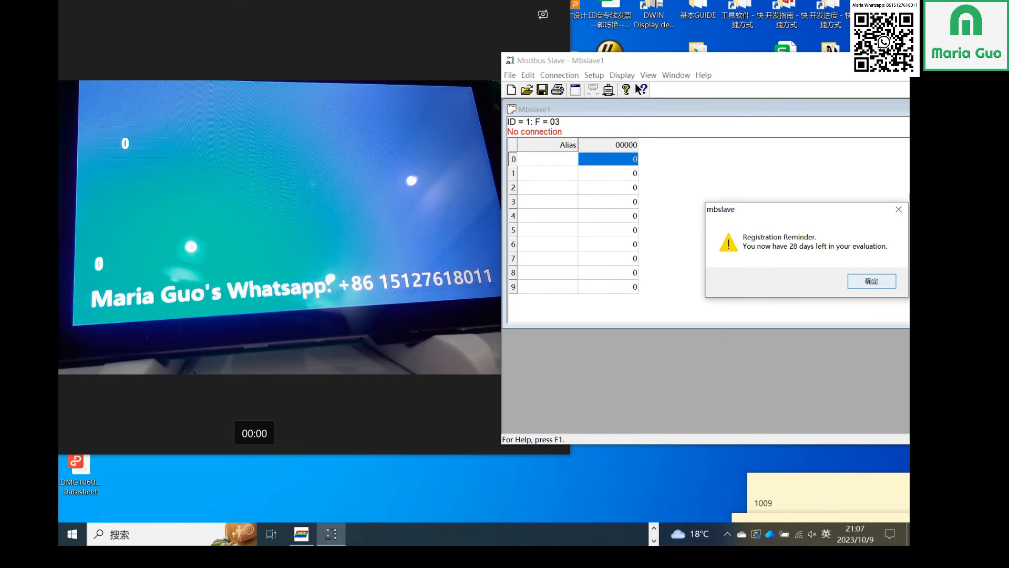
left_click(871, 282)
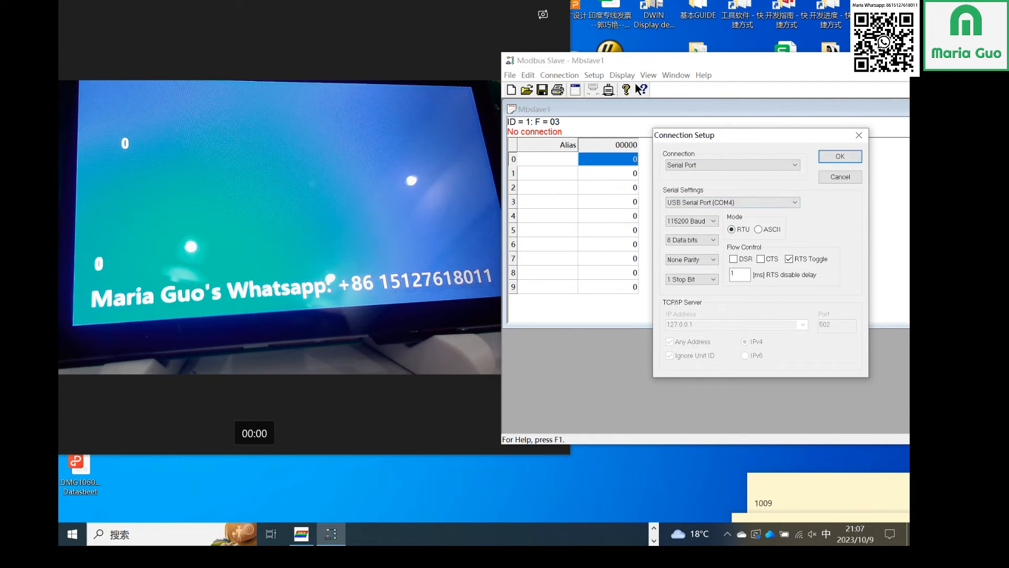
left_click(593, 74)
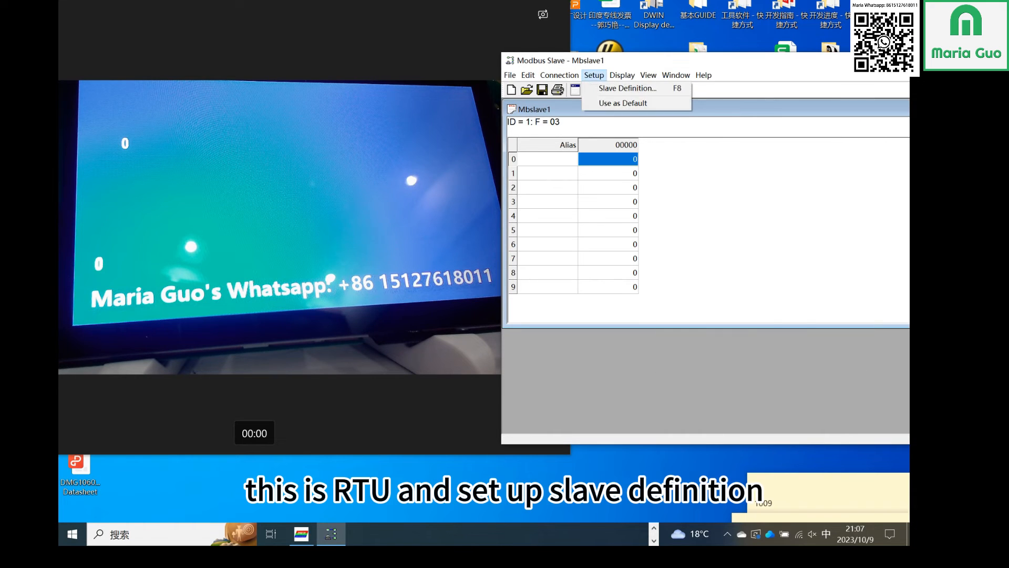
Step: Define slave 1 as function 03 holding registers at address 784 (0x310), quantity 20
left_click(626, 89)
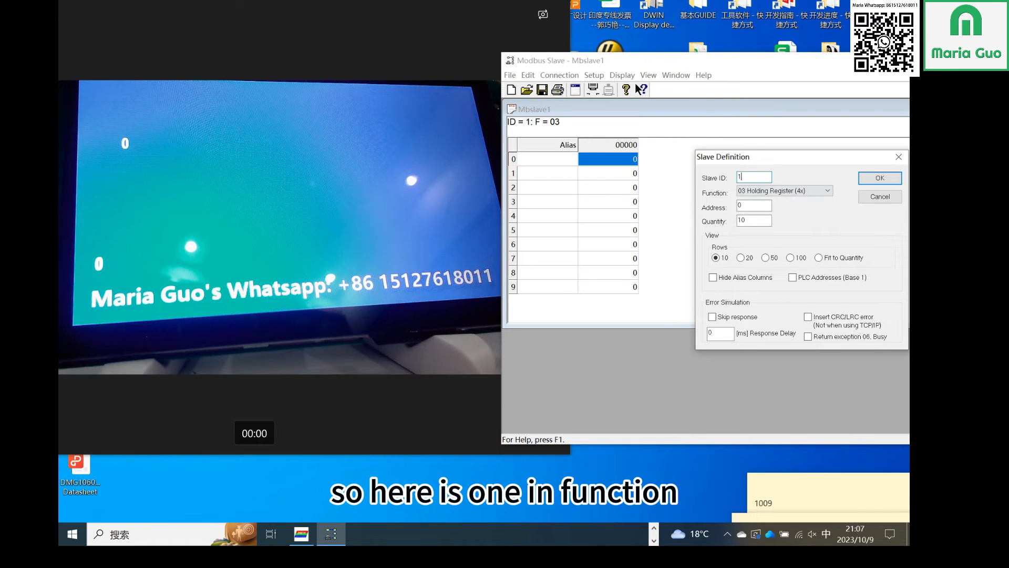
left_click(828, 190)
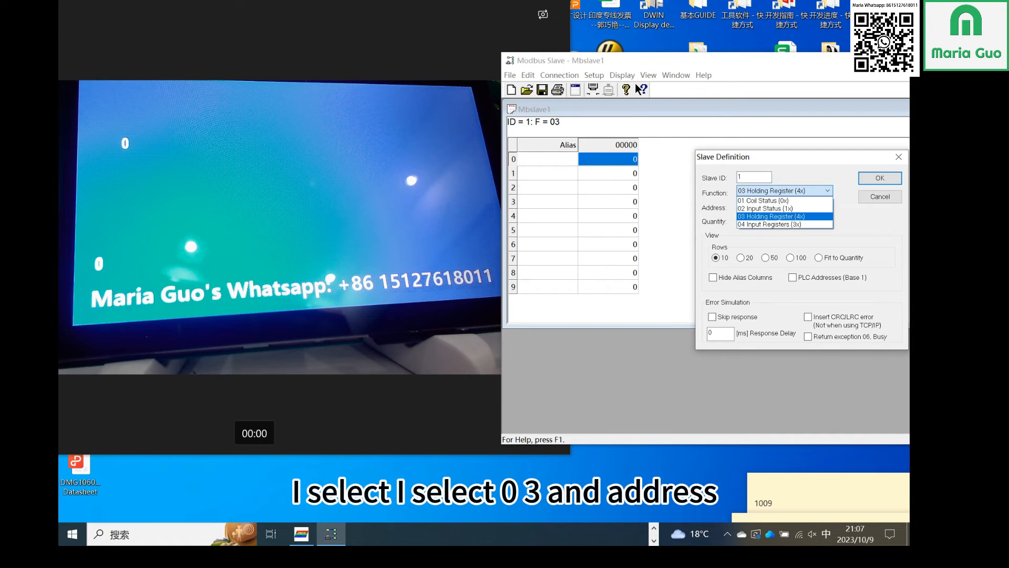
left_click(778, 216)
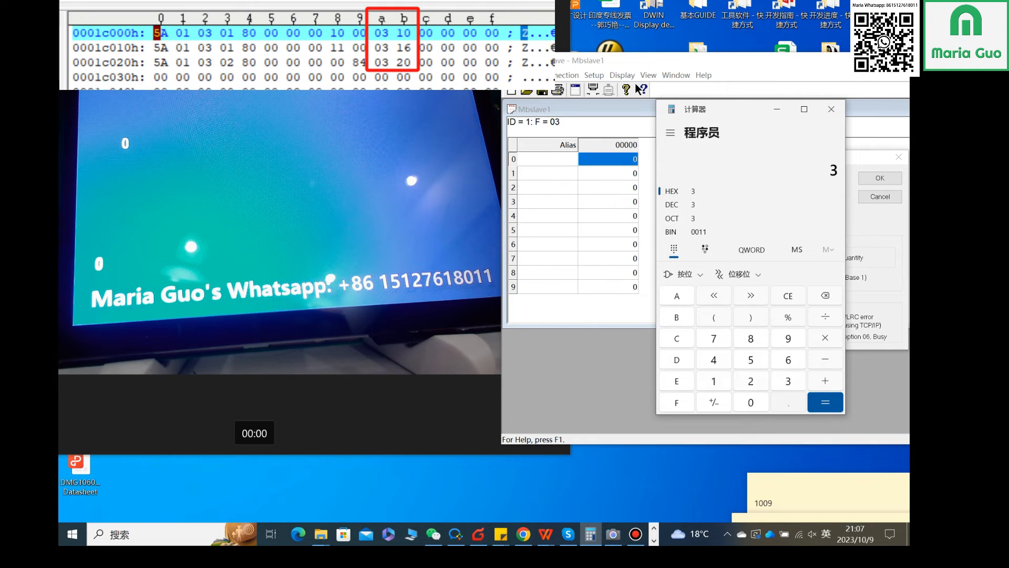
left_click(713, 380)
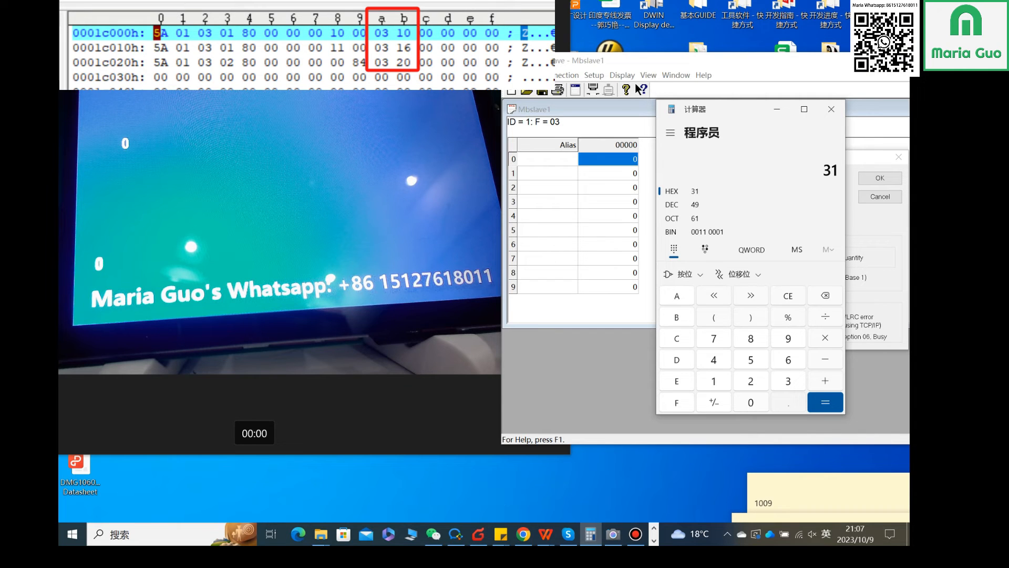
left_click(750, 401)
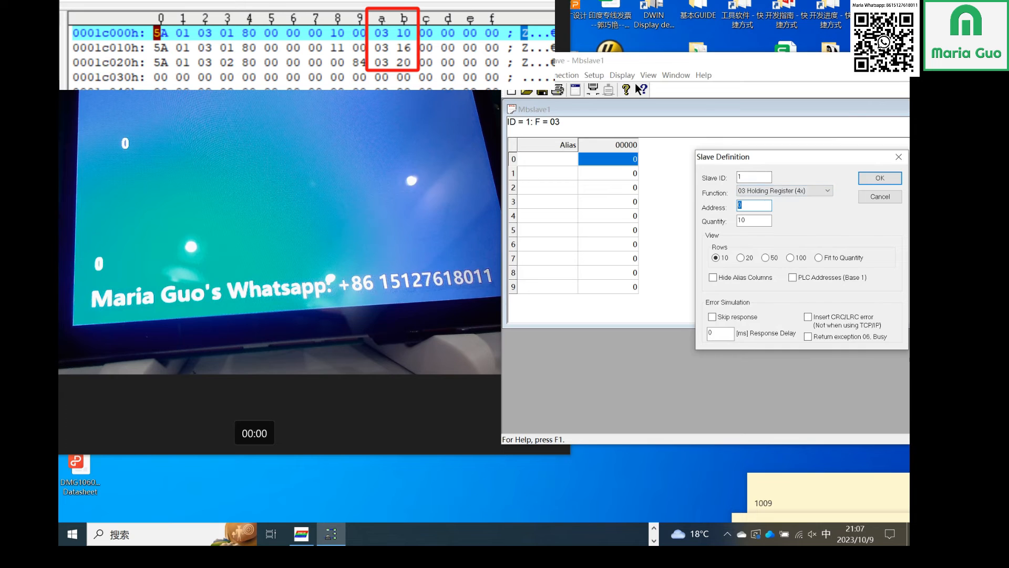
type("784")
left_click(754, 219)
type("20")
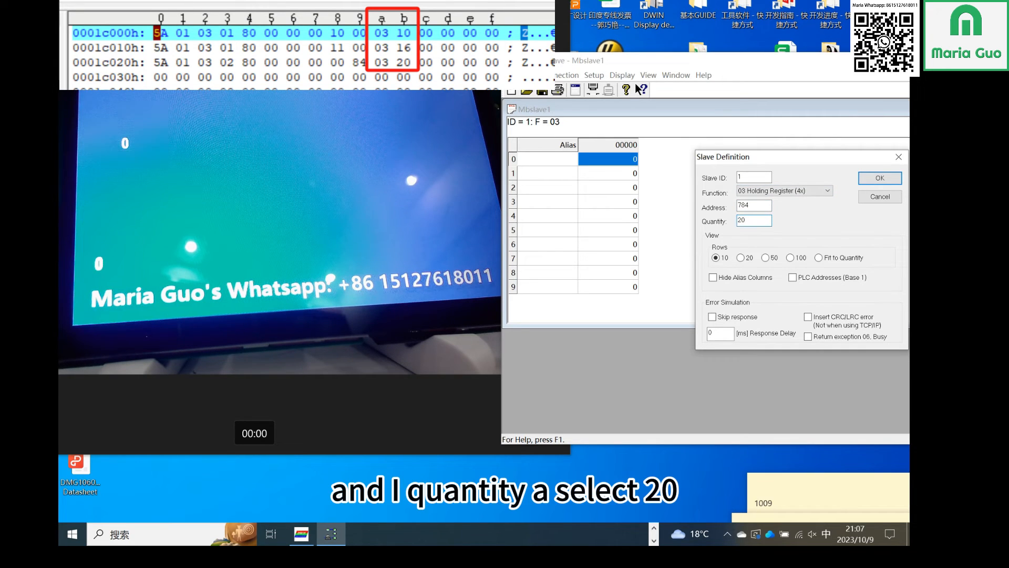
left_click(879, 178)
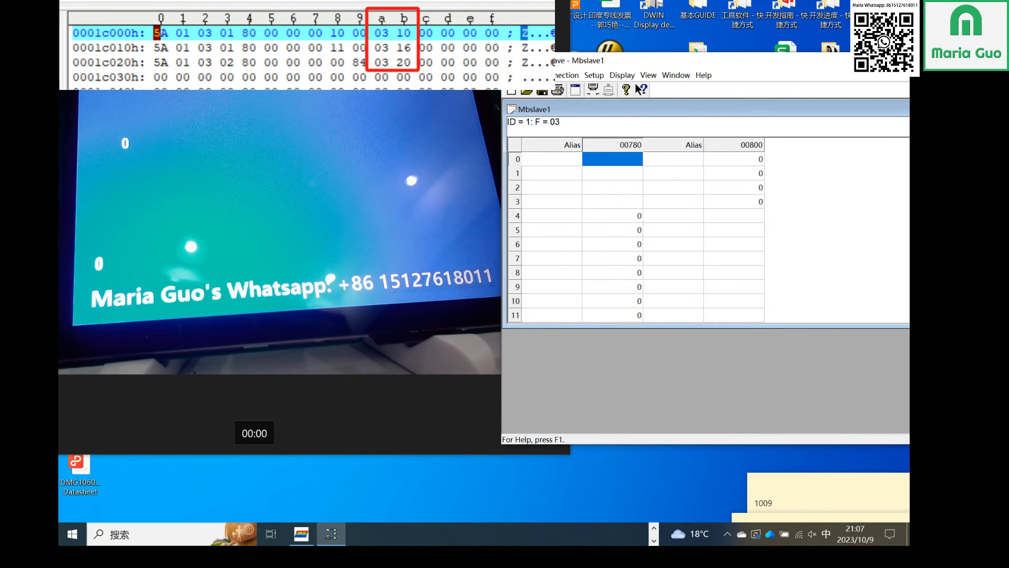
Step: Give register 784 a value and set register 790 to auto increment so both count up
double_click(612, 214)
type("5")
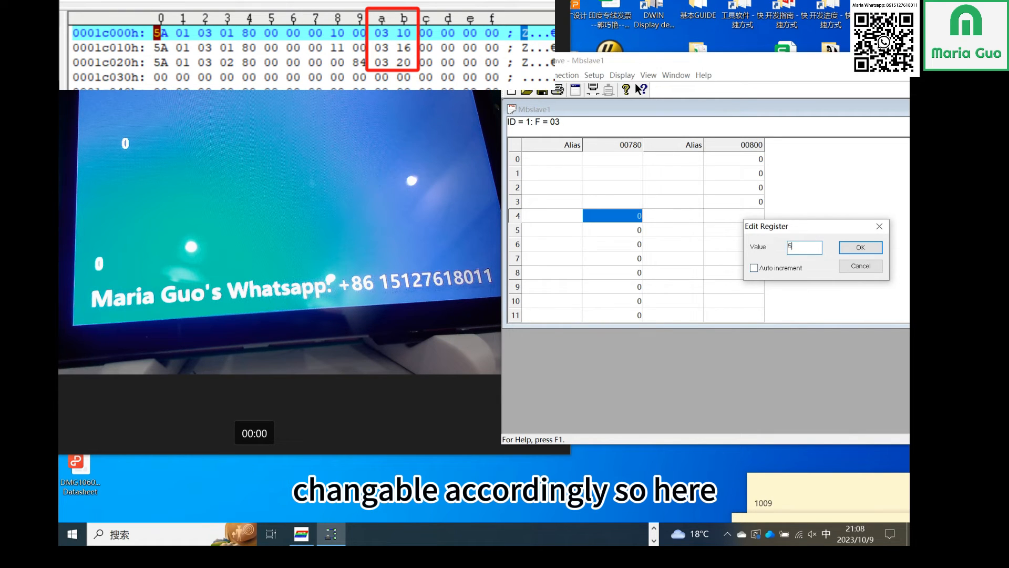
left_click(860, 247)
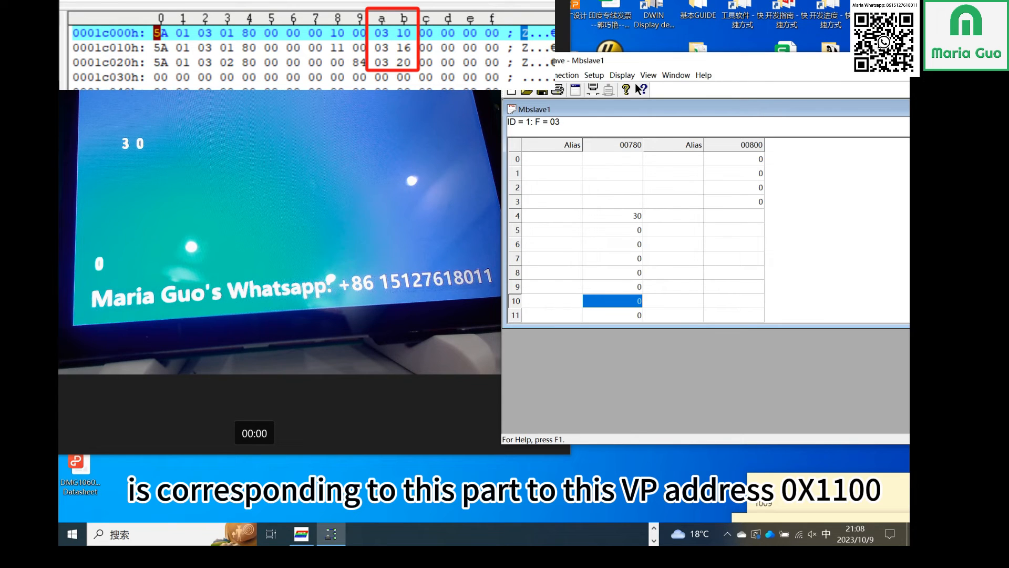
double_click(612, 215)
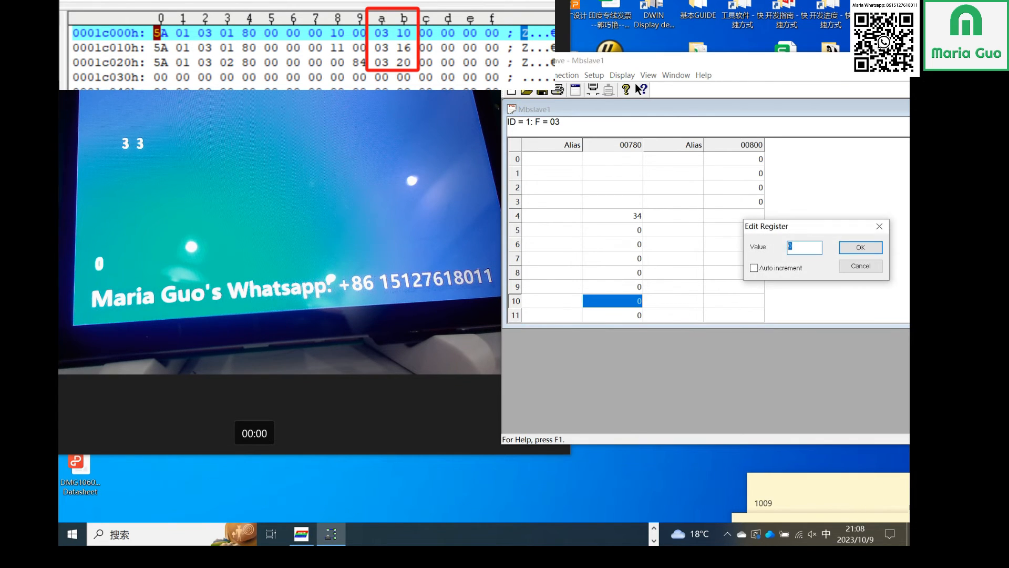
left_click(752, 268)
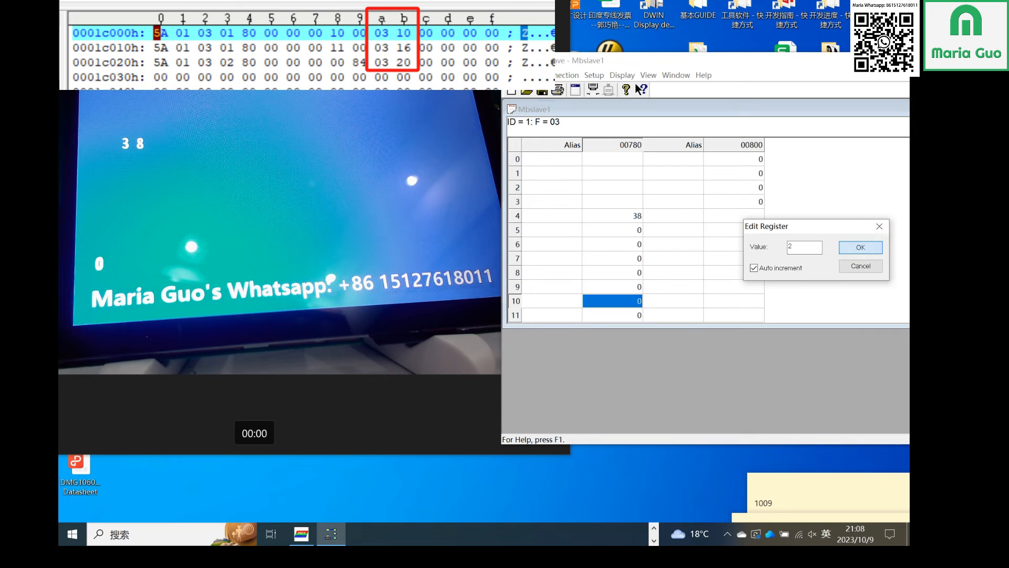
left_click(861, 247)
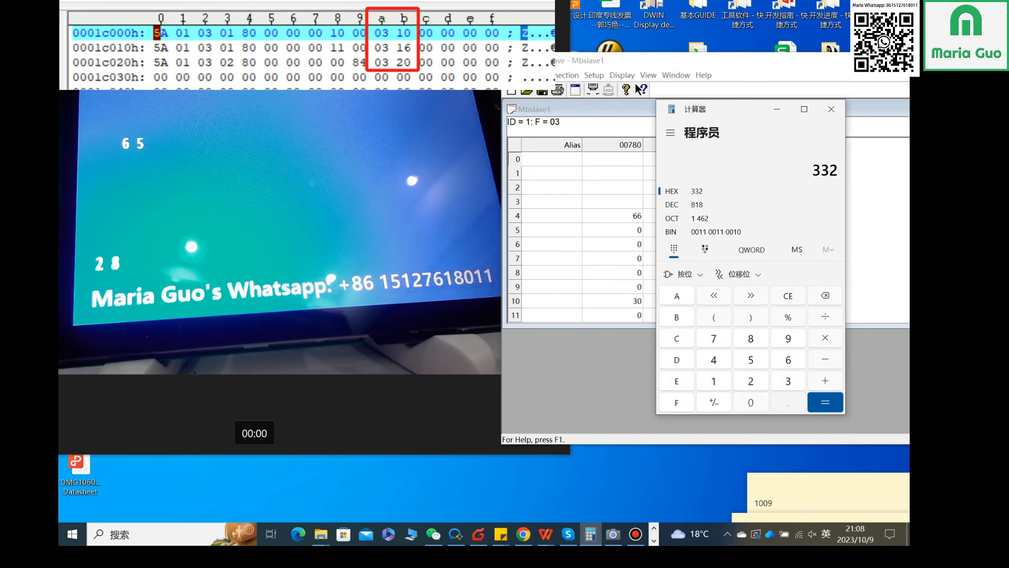
Step: Switch the register table to hex display and write 0x5A01 into register 800
left_click(787, 295)
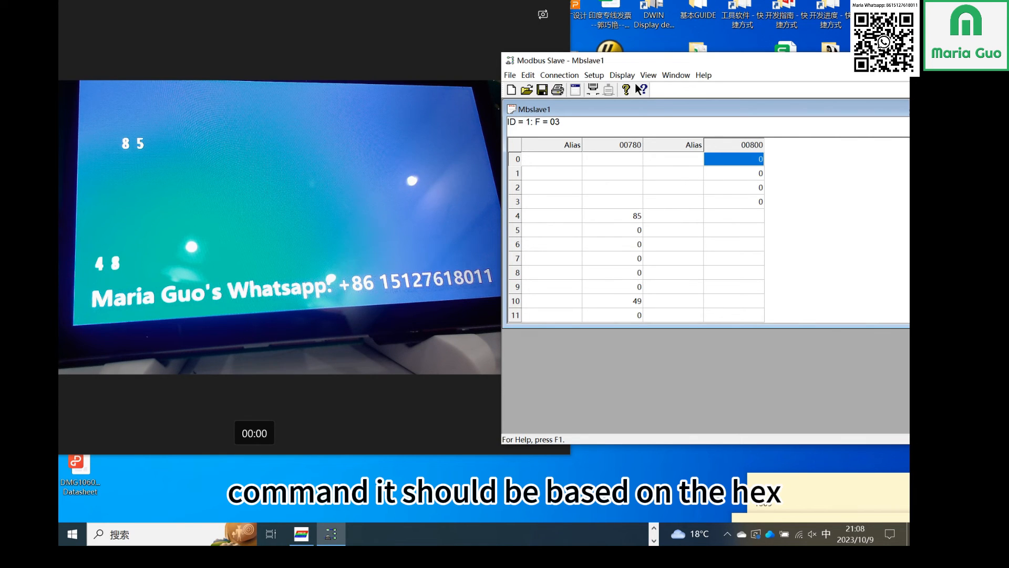
left_click(621, 75)
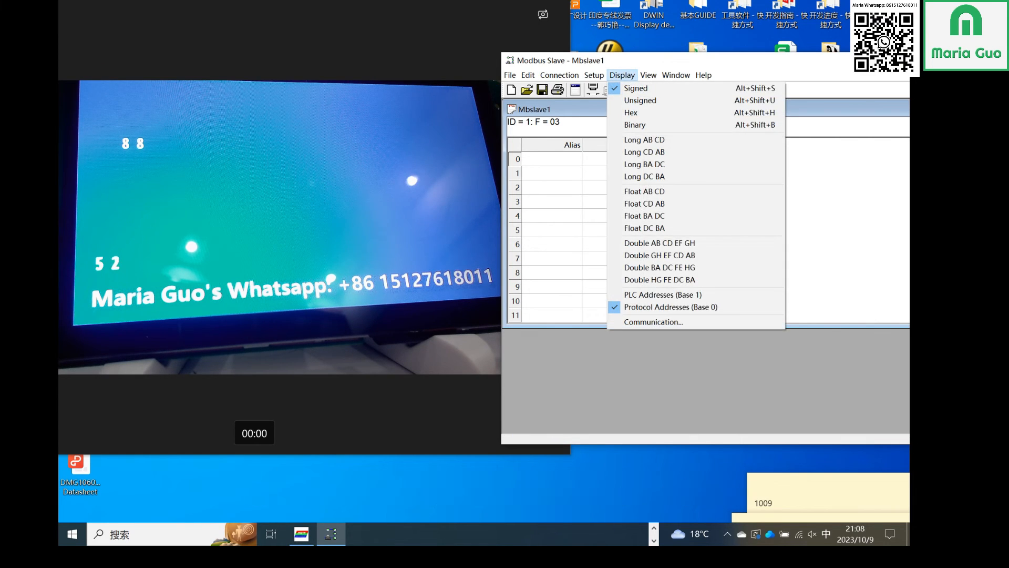
left_click(631, 113)
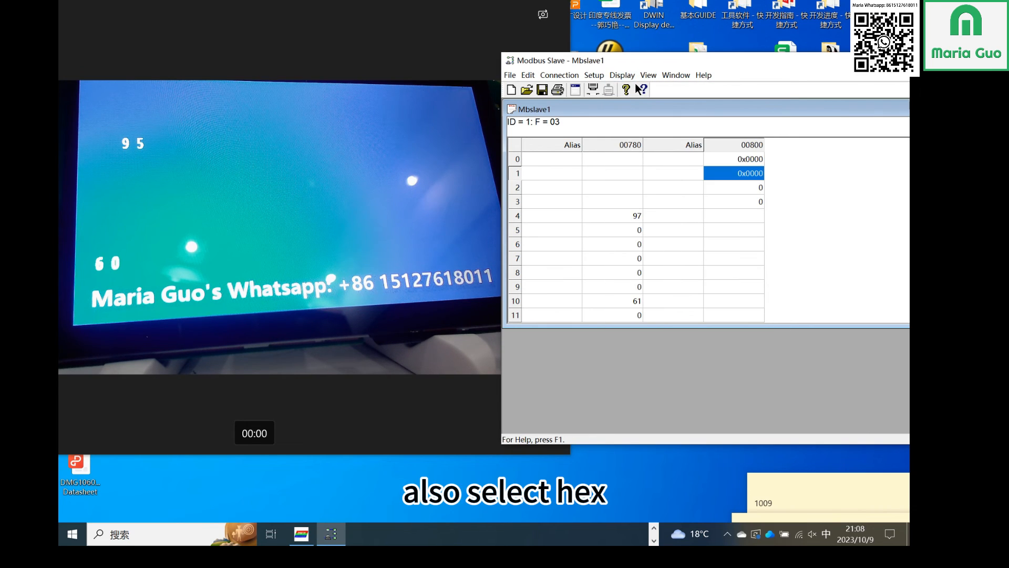
double_click(734, 158)
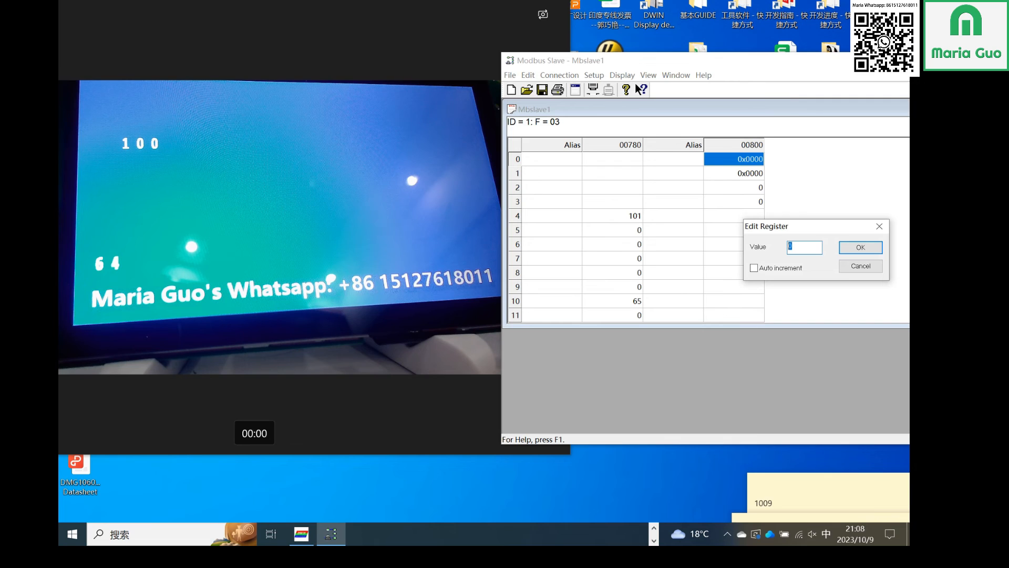
type("5A0")
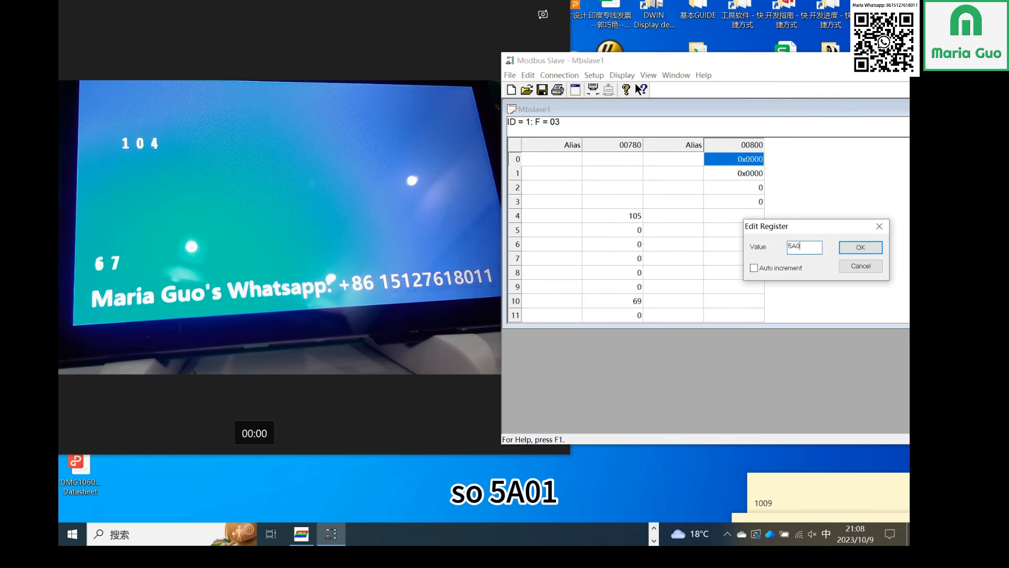
left_click(861, 247)
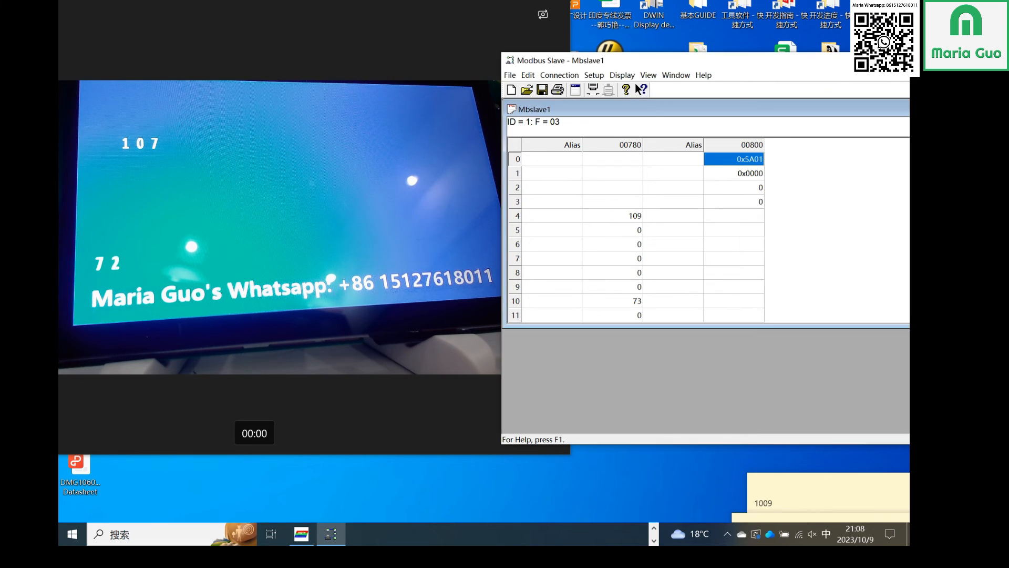
Step: Write the keyboard page id into register 801 so the display switches pages
double_click(734, 172)
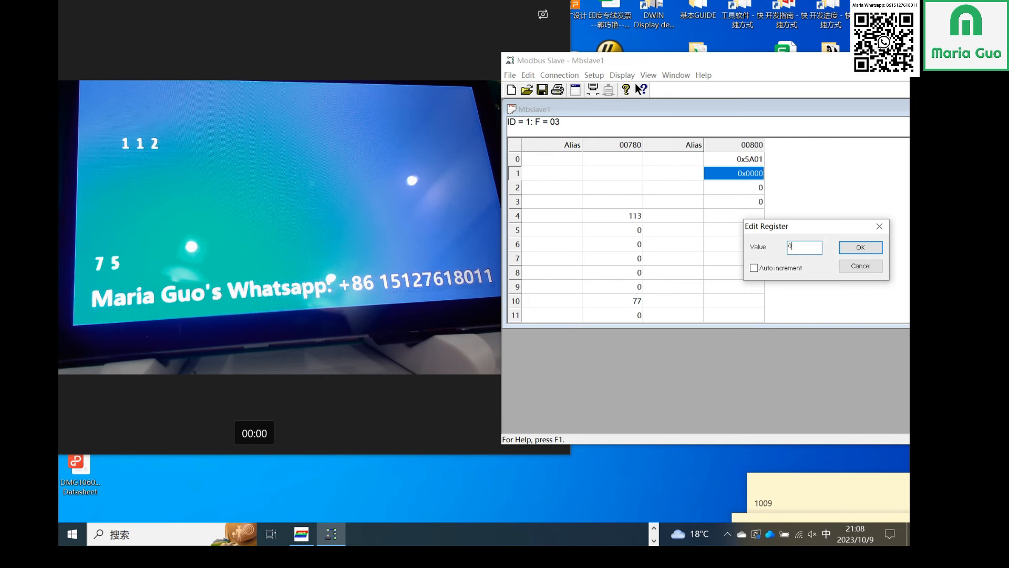
left_click(860, 247)
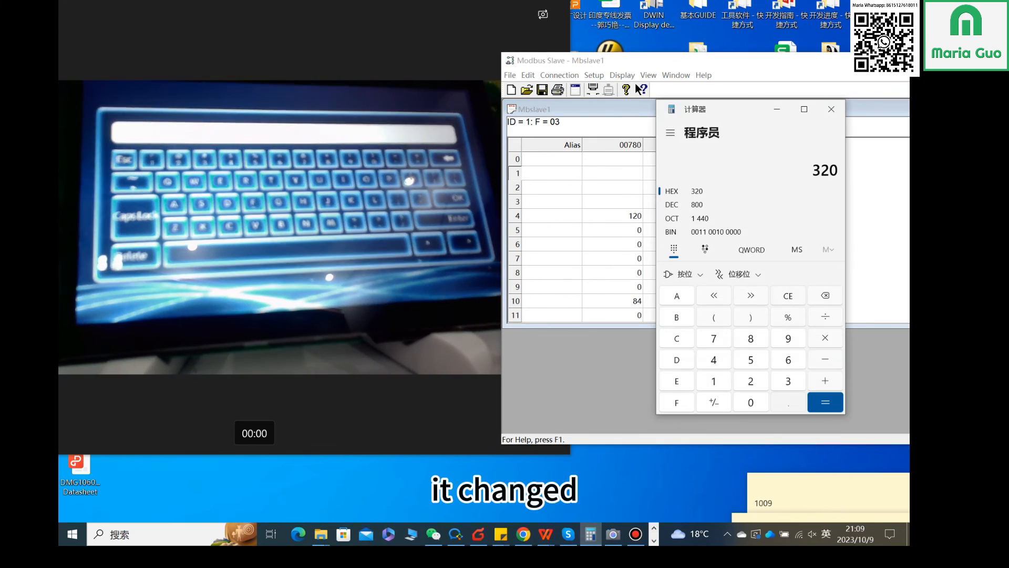
Step: Write 0x0000 back into register 801, returning the display to its counting page
left_click(787, 294)
type("00")
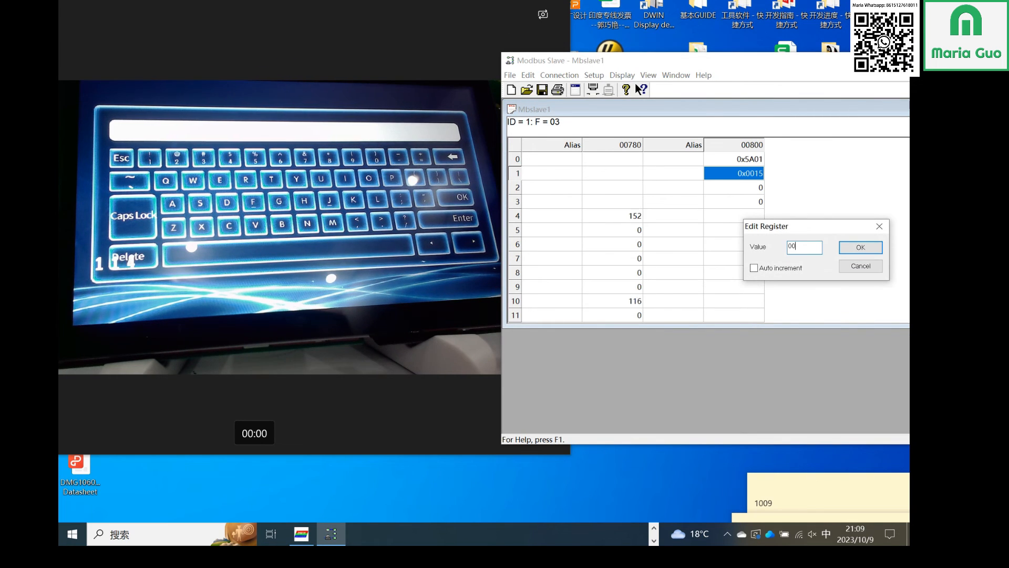
left_click(861, 247)
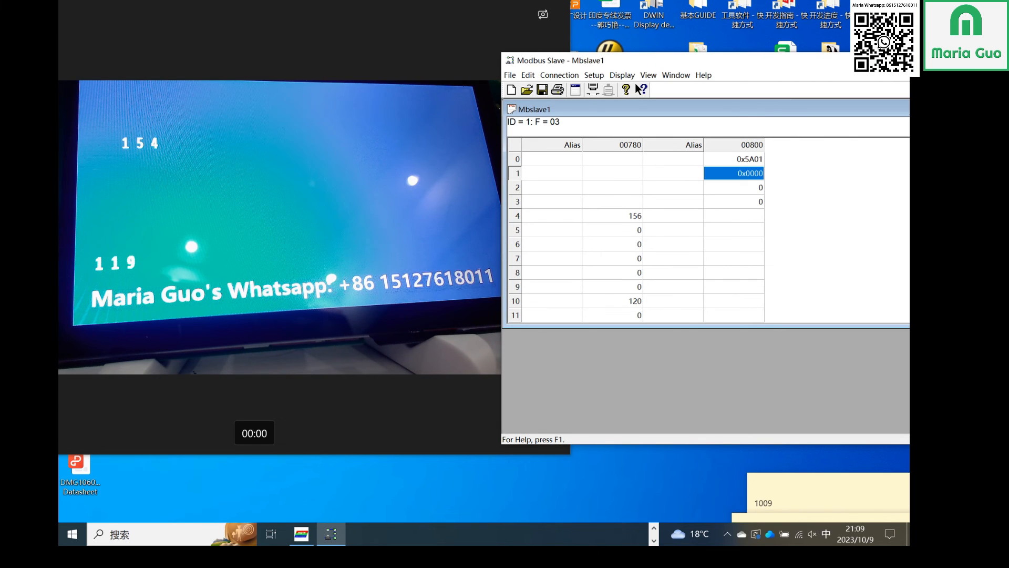